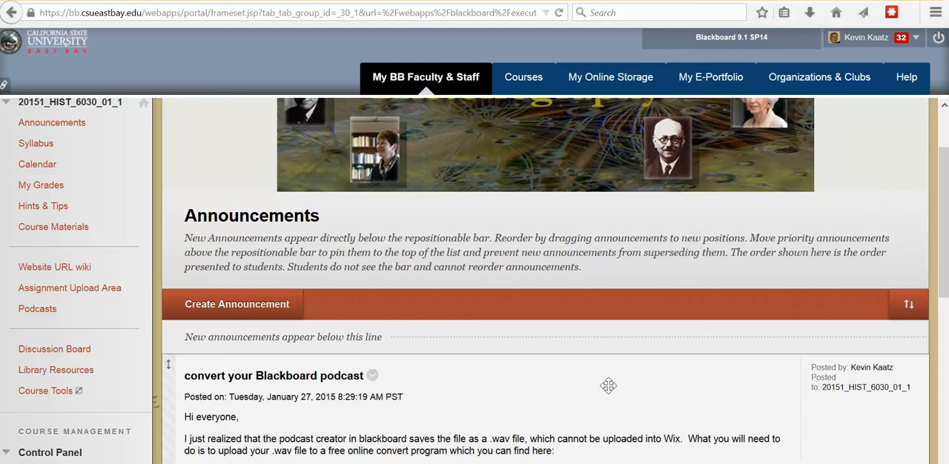
mouse_move(531, 367)
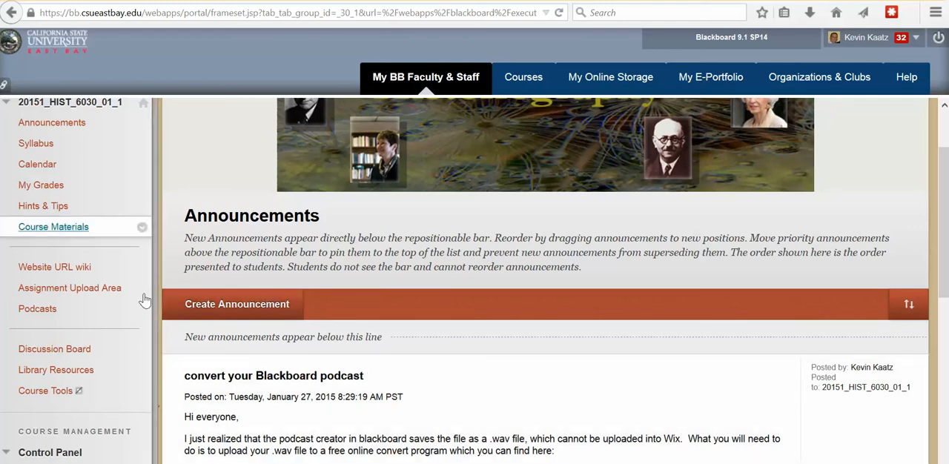
mouse_move(37, 308)
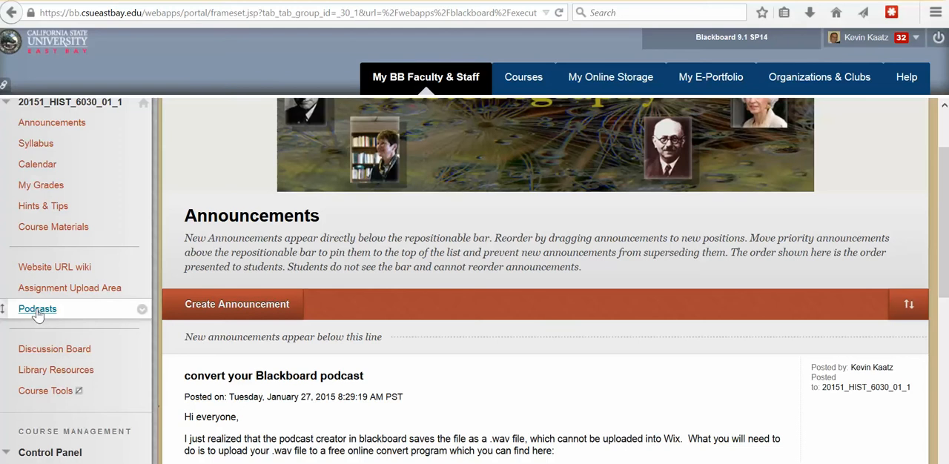
- Open Podcasts from the course menu and review the episode list (test, History and Understanding the Past, History's Relevance in the 20th Century)
click(37, 308)
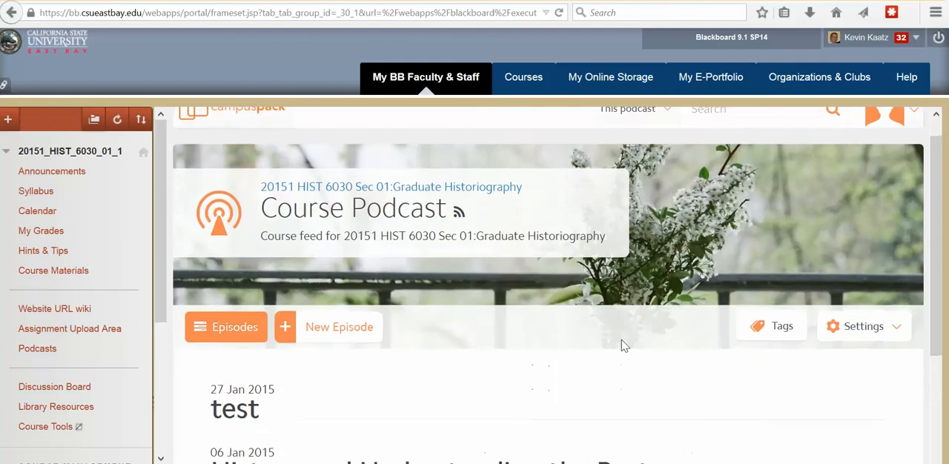
scroll(down, 3)
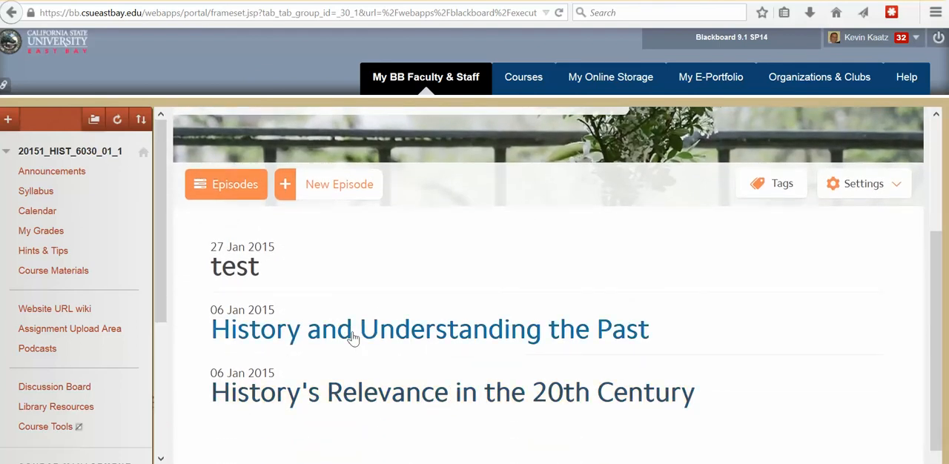
mouse_move(312, 277)
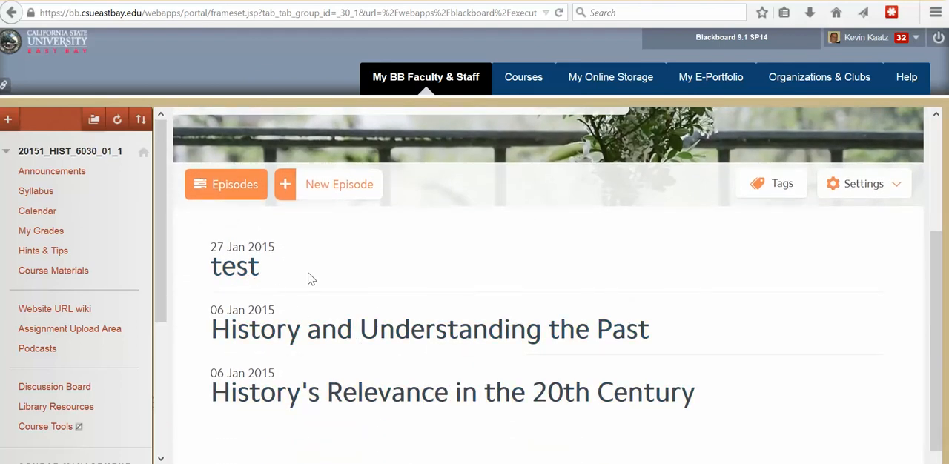
scroll(up, 3)
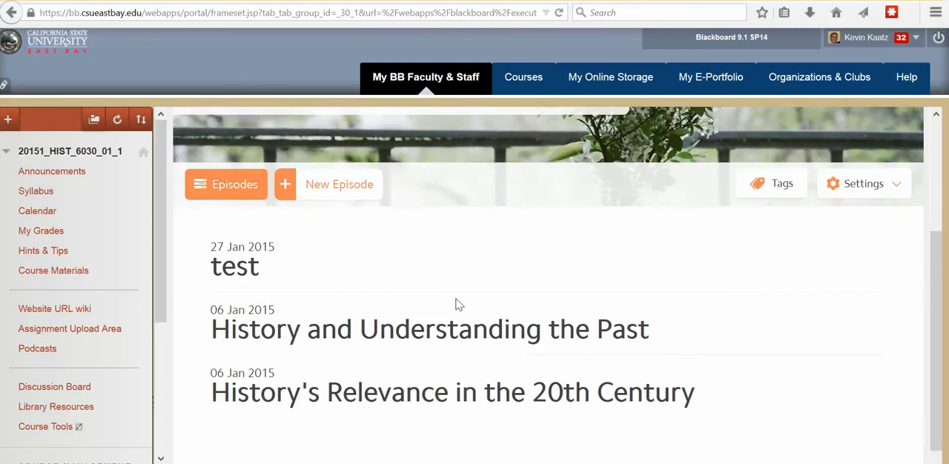
mouse_move(443, 281)
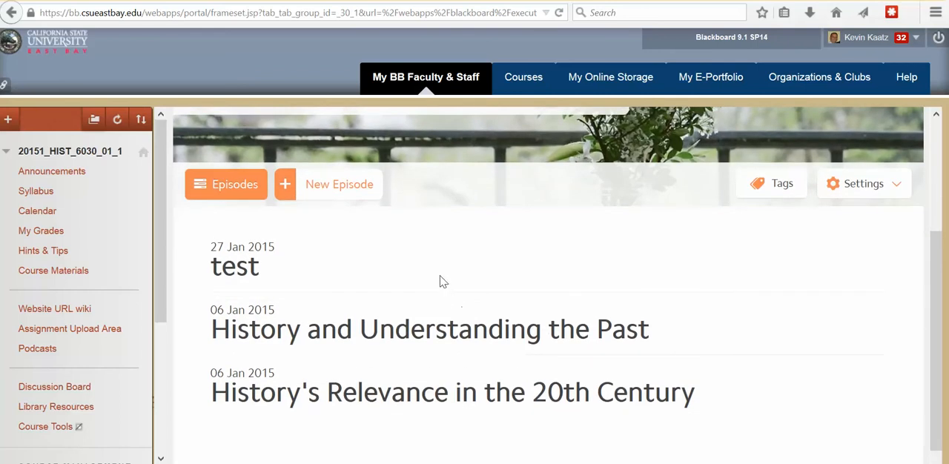
mouse_move(331, 200)
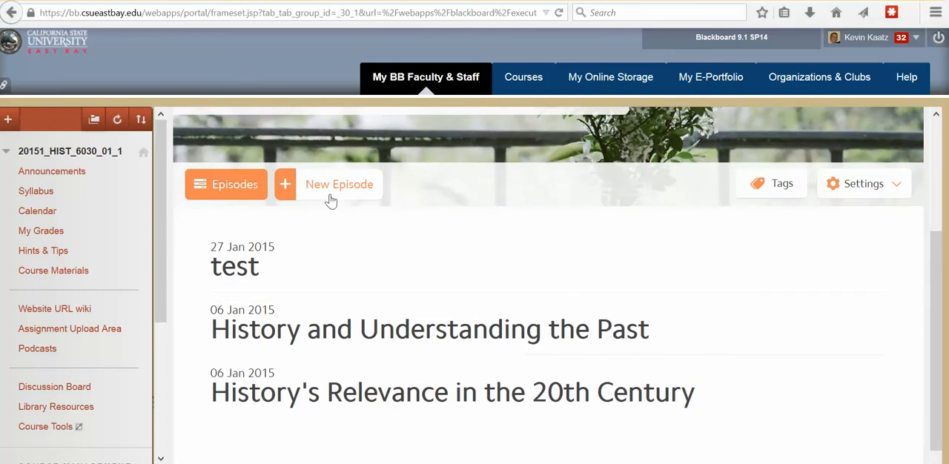
mouse_move(38, 348)
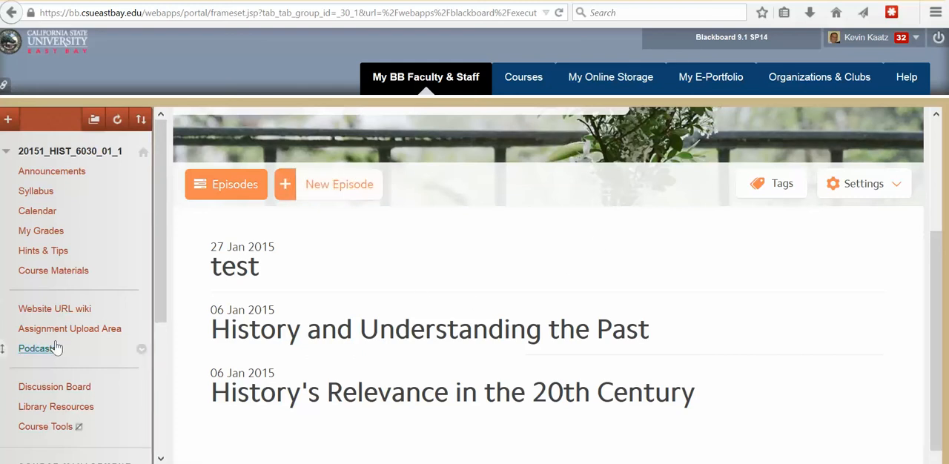
mouse_move(338, 184)
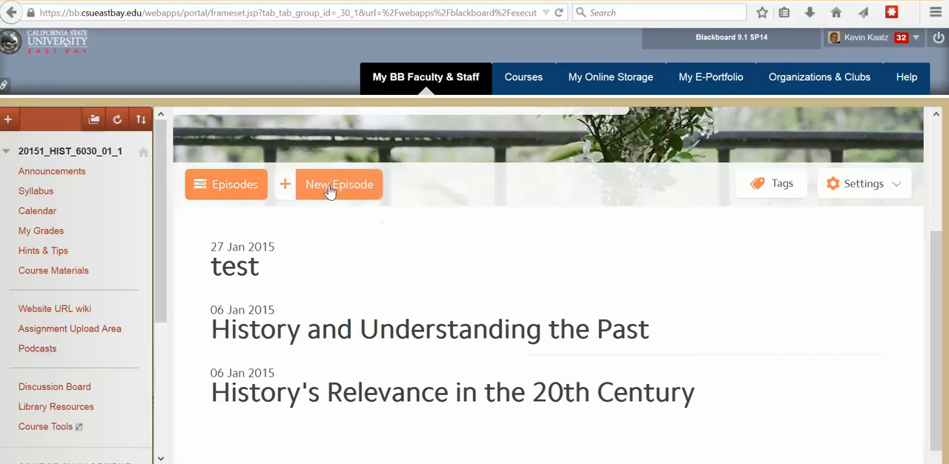
- Create a new episode titled 'Kaatz Podcast #1' and submit it
click(338, 183)
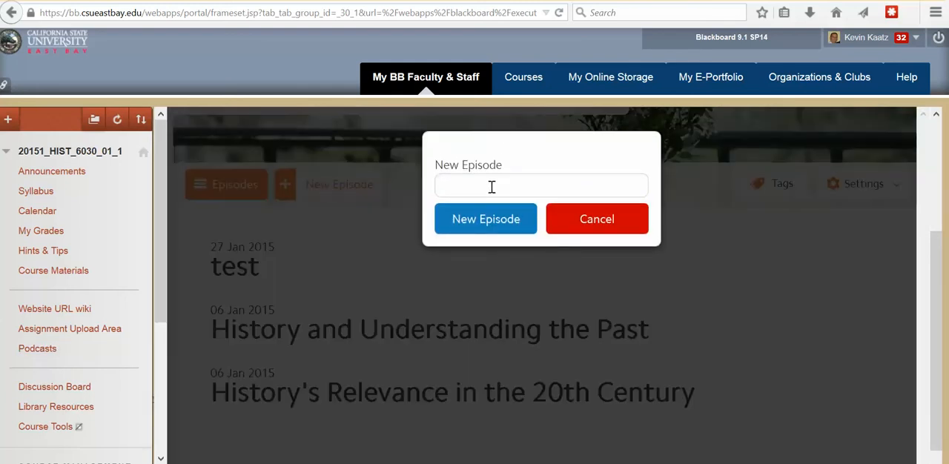
text(Kaa)
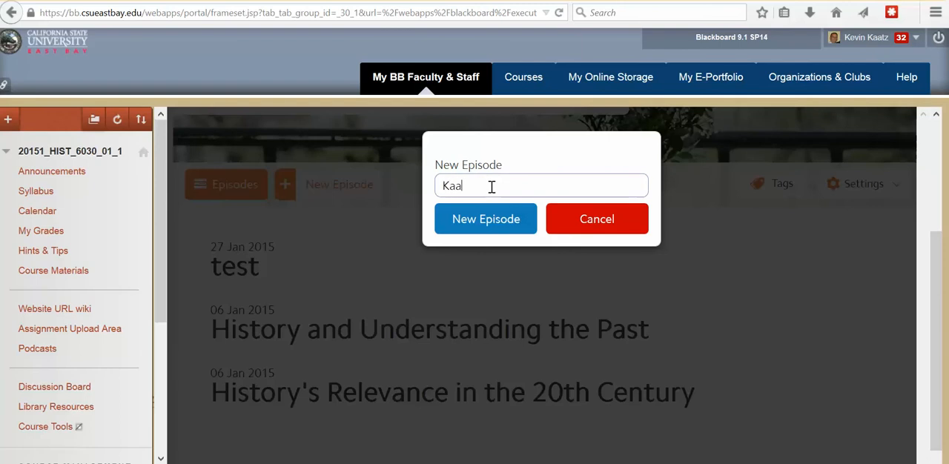
text(Kaatz Pl)
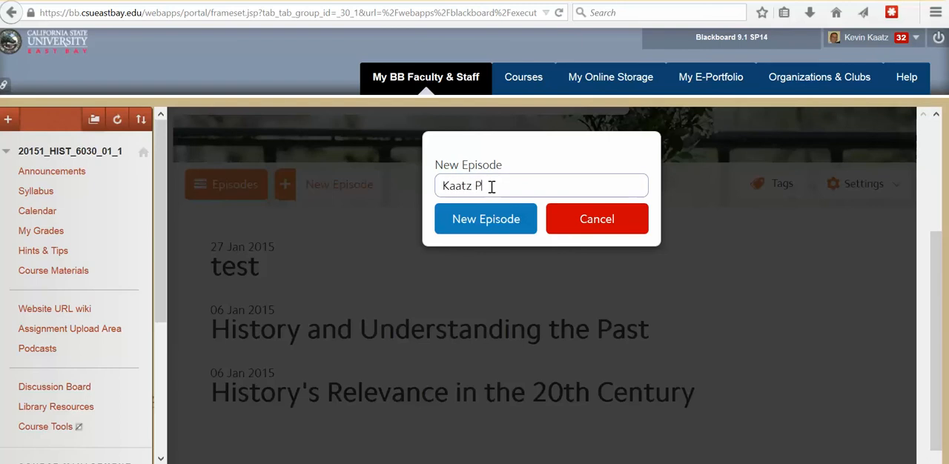
text(odcast)
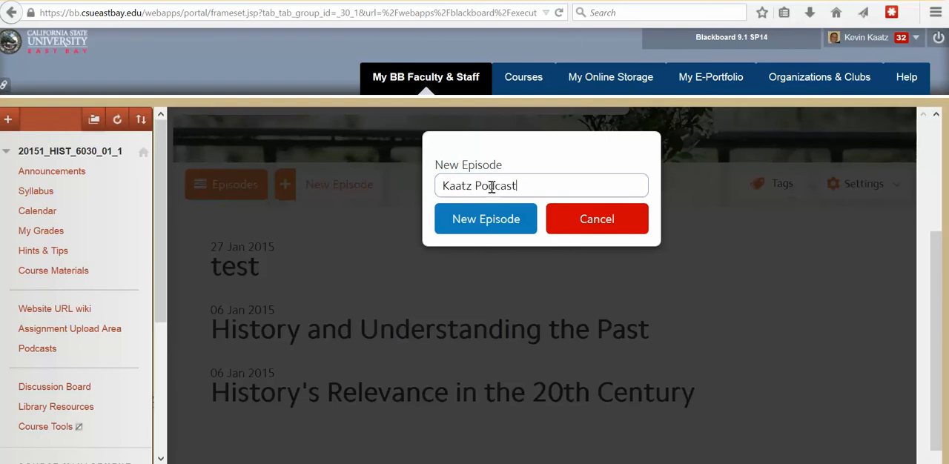
text(#1)
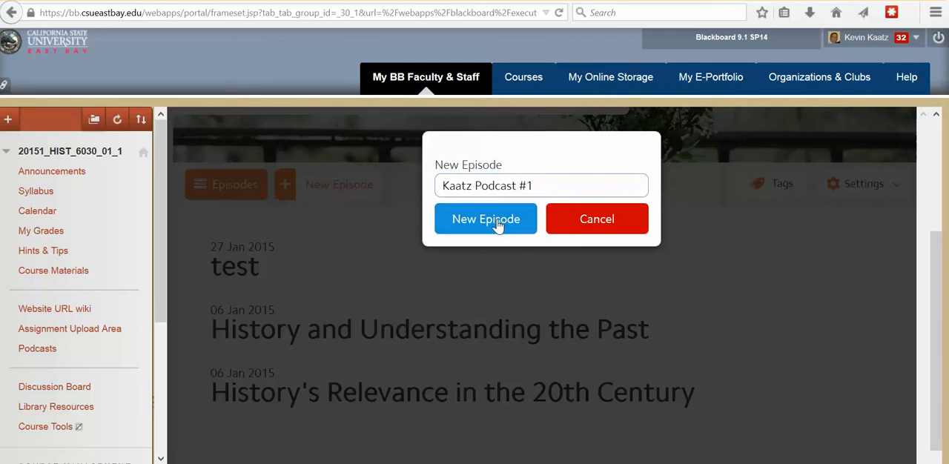
click(486, 219)
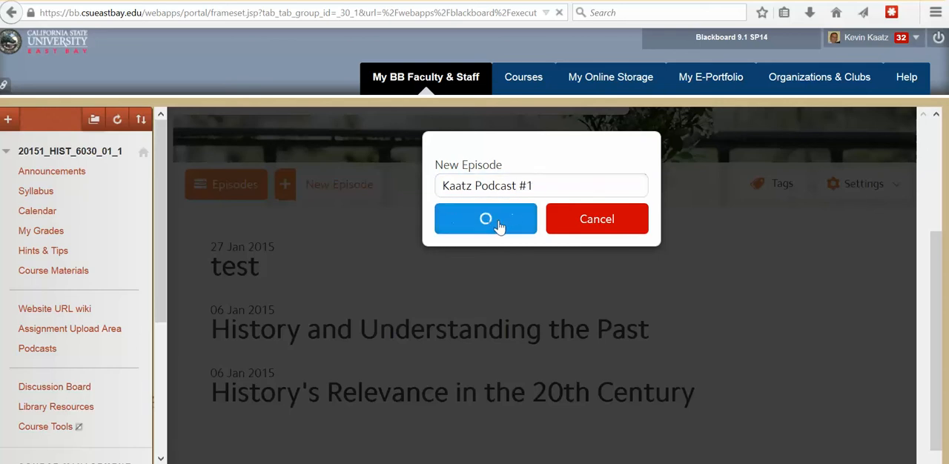
- Load the Create Episode form for Podcast #1 and review the Record, Upload and Link media options
click(486, 219)
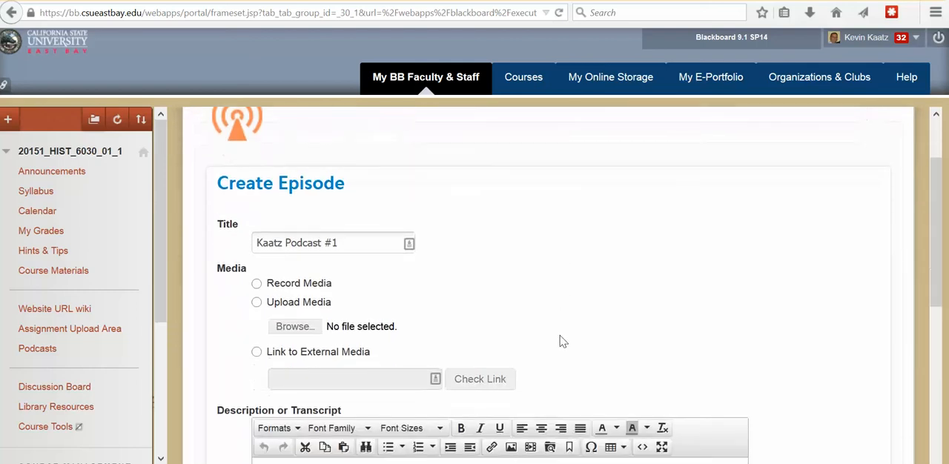
scroll(down, 3)
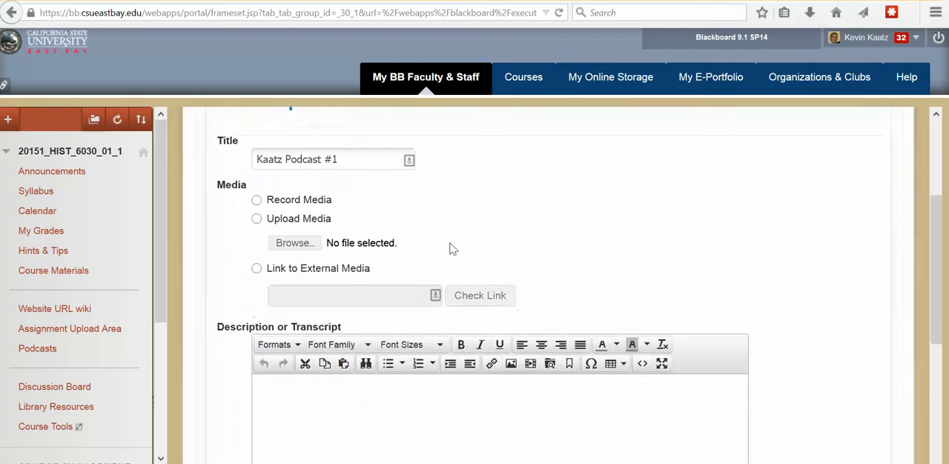
mouse_move(448, 225)
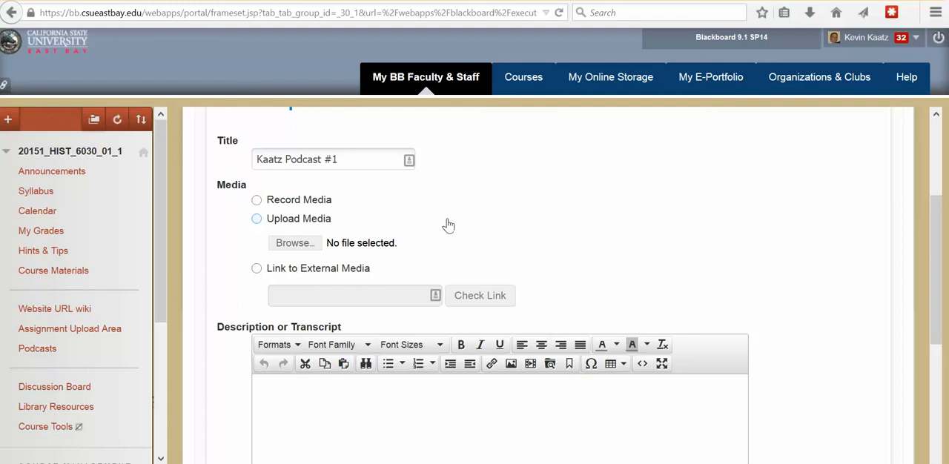
mouse_move(295, 208)
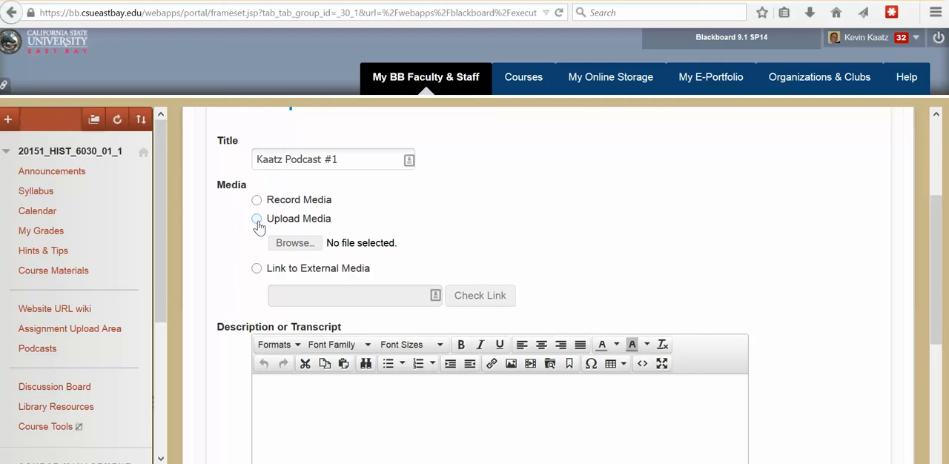
mouse_move(311, 226)
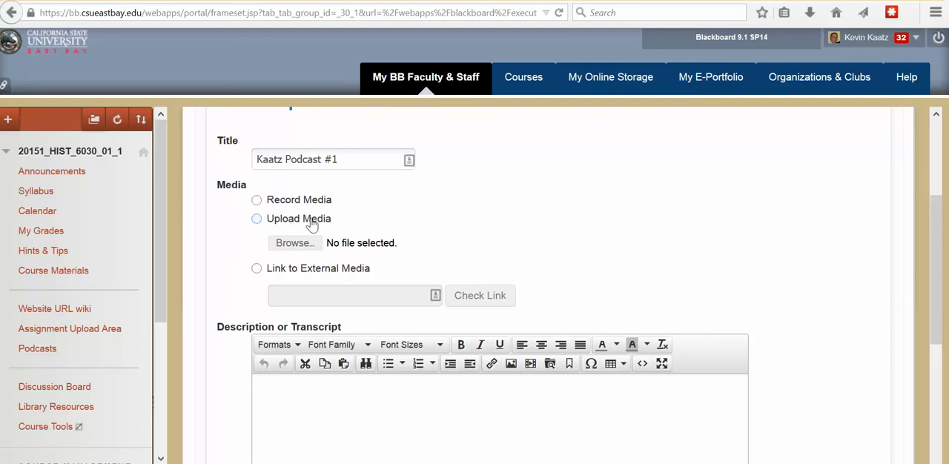
mouse_move(309, 245)
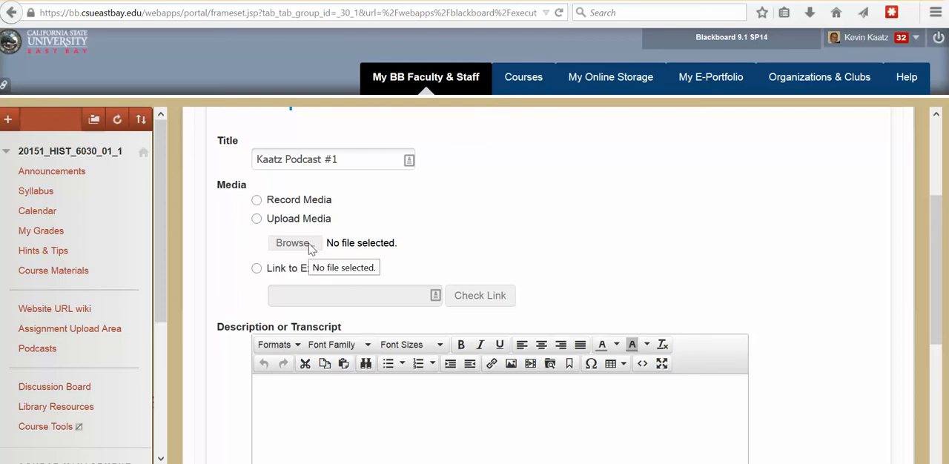
mouse_move(387, 288)
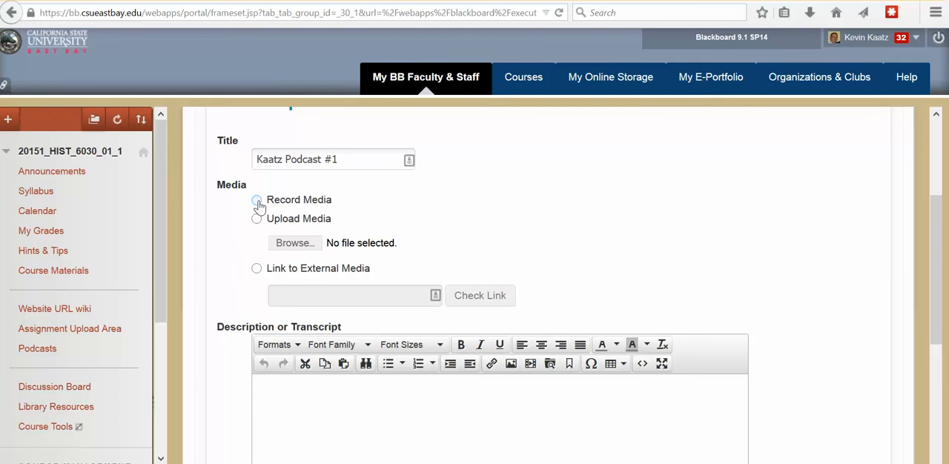
- Choose Record Media for the episode and share the microphone with the site
click(257, 198)
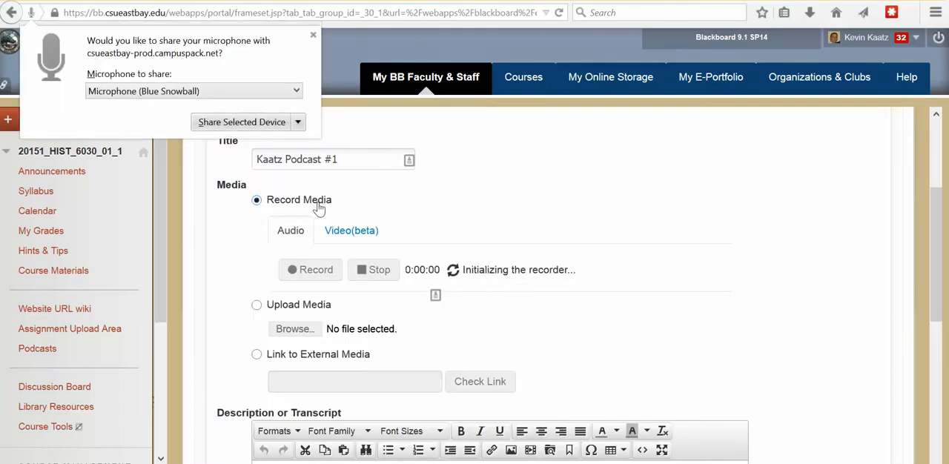
mouse_move(258, 205)
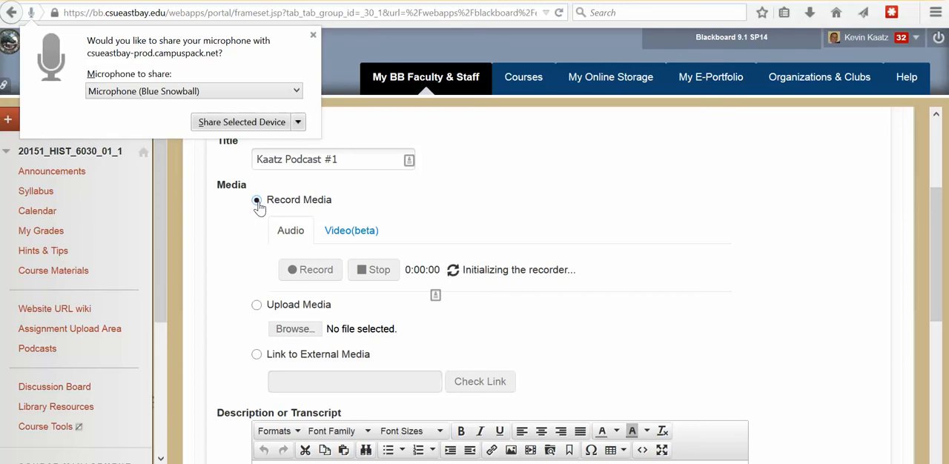
click(257, 199)
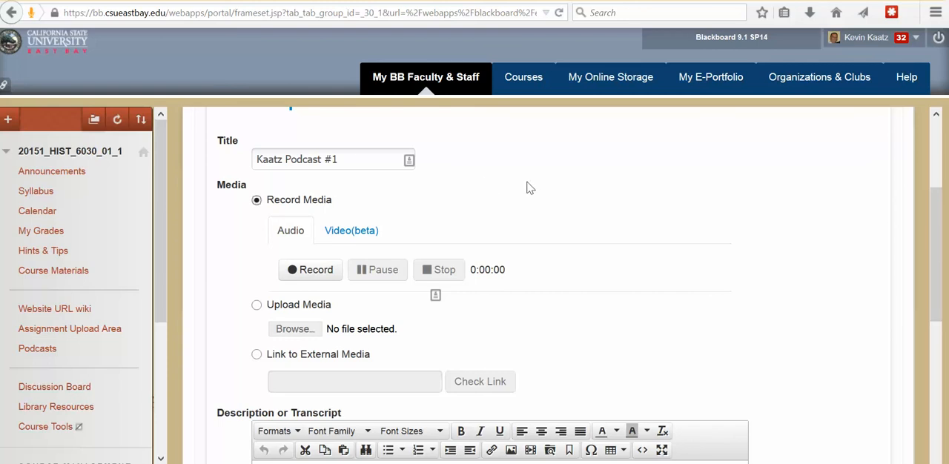
mouse_move(361, 222)
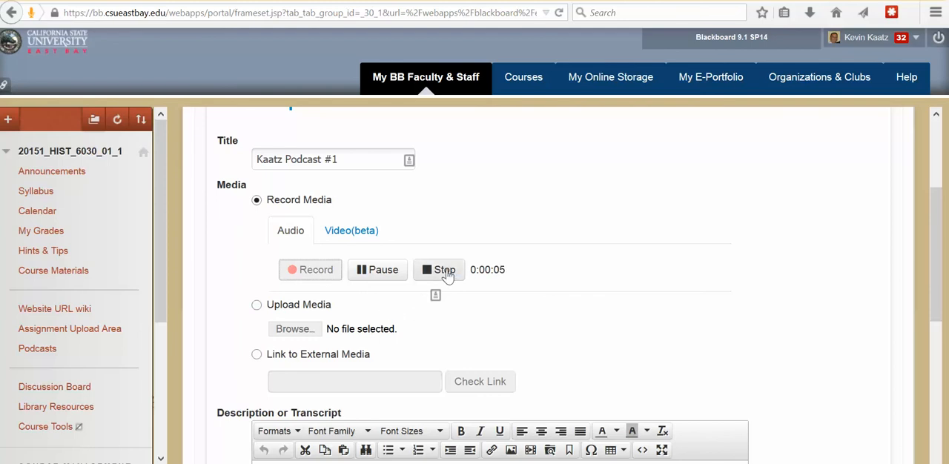
- Stop the recording, leaving a 6-second clip with a playback bar in the form
click(439, 270)
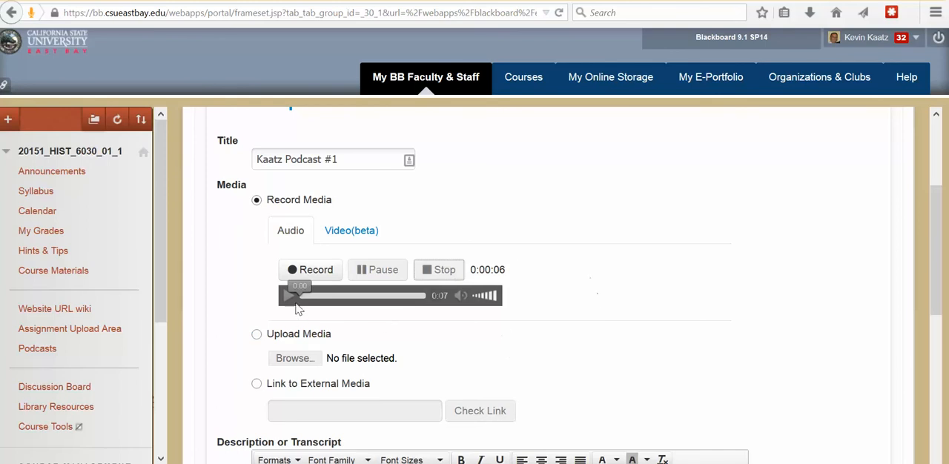
mouse_move(314, 329)
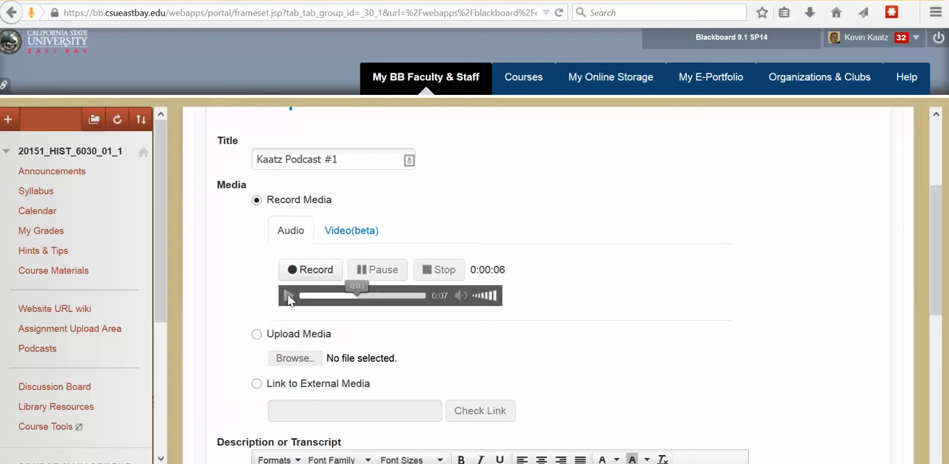
mouse_move(571, 329)
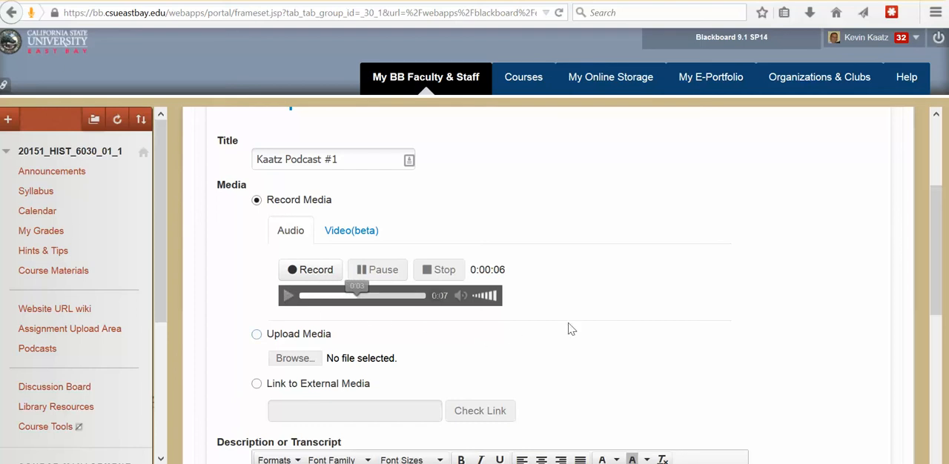
mouse_move(540, 307)
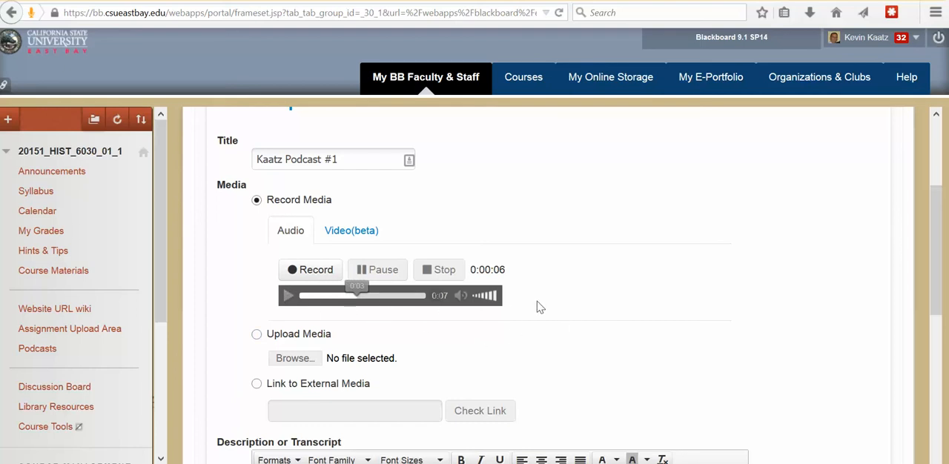
scroll(down, 3)
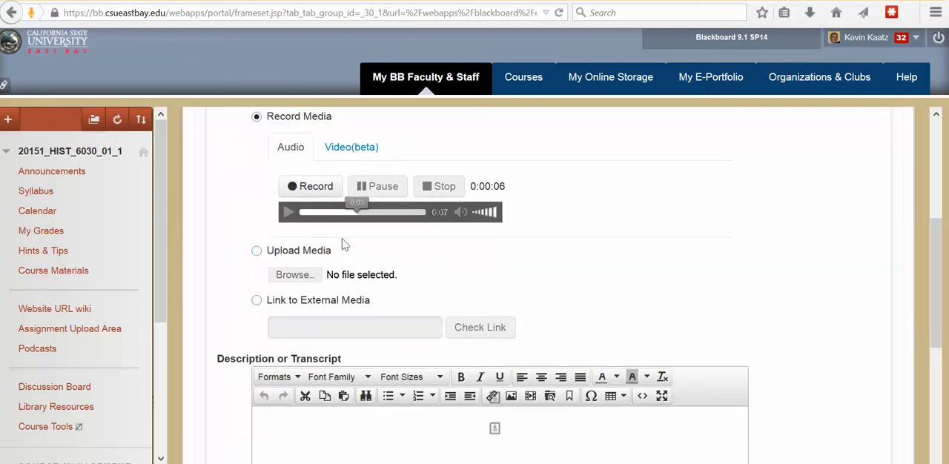
mouse_move(344, 222)
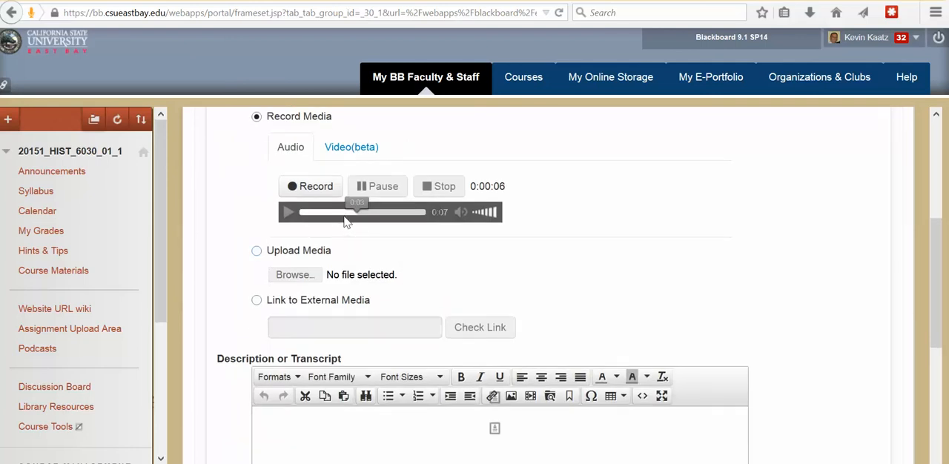
- Save the recorded audio to Downloads as a WAV file named 'test podcast Kaatz'
right_click(344, 214)
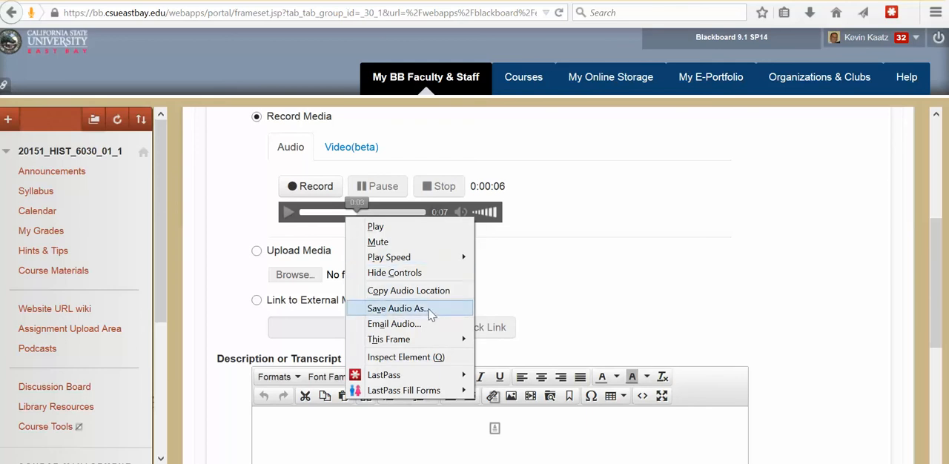
click(396, 308)
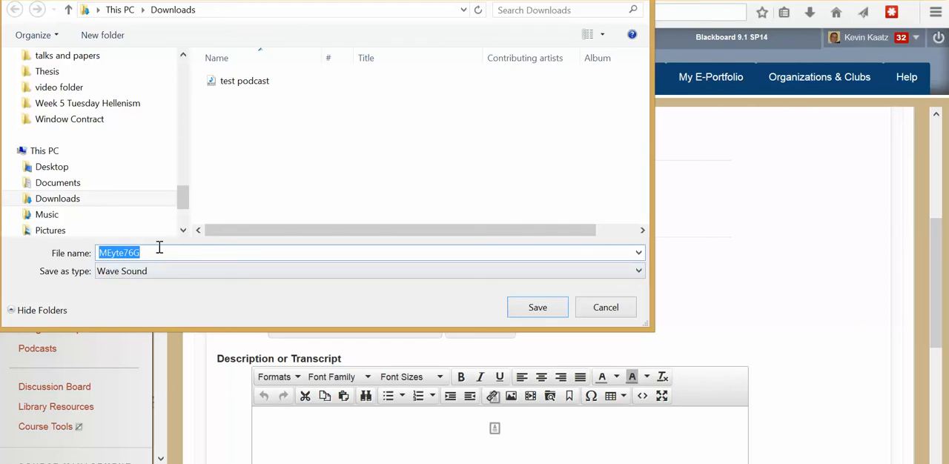
mouse_move(317, 274)
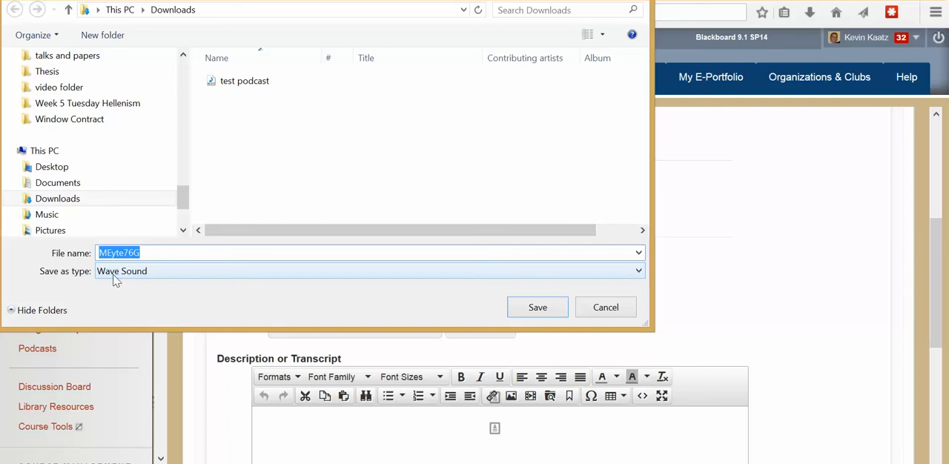
mouse_move(163, 280)
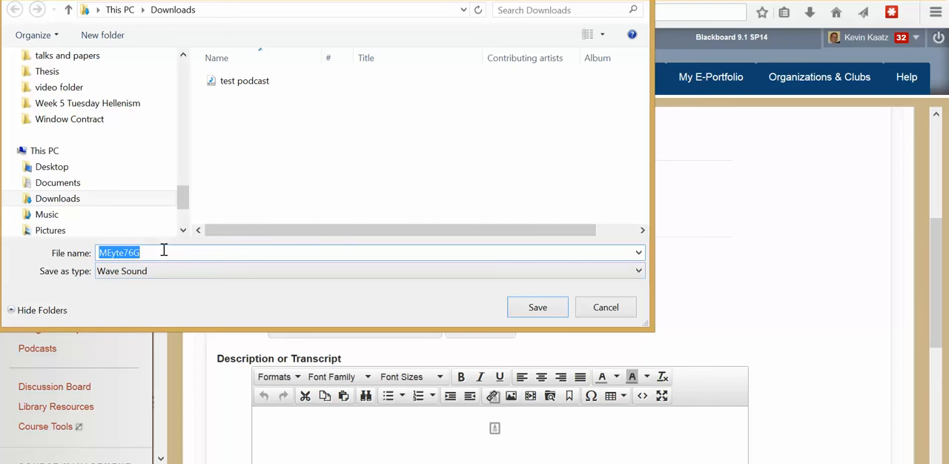
text(test podcast Kaatz)
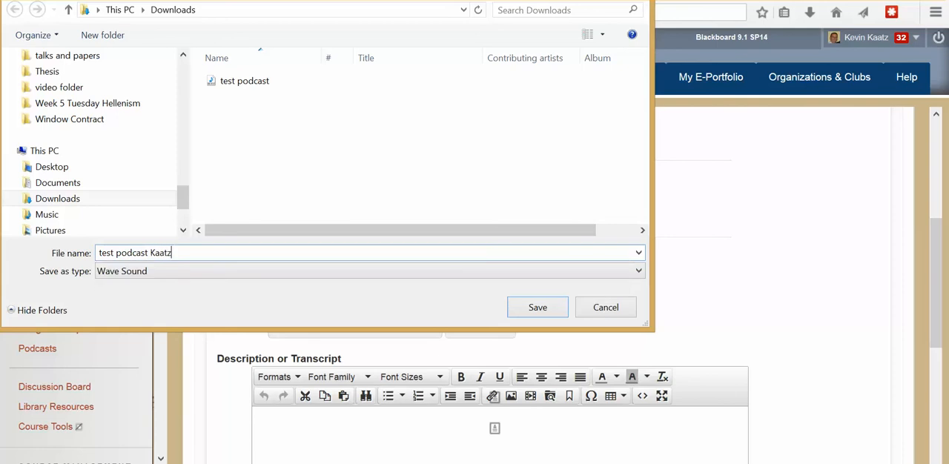
click(86, 104)
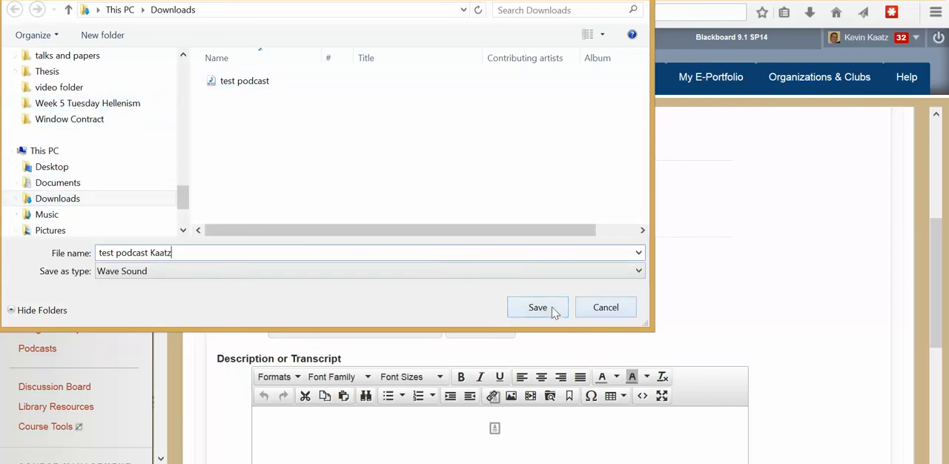
click(536, 307)
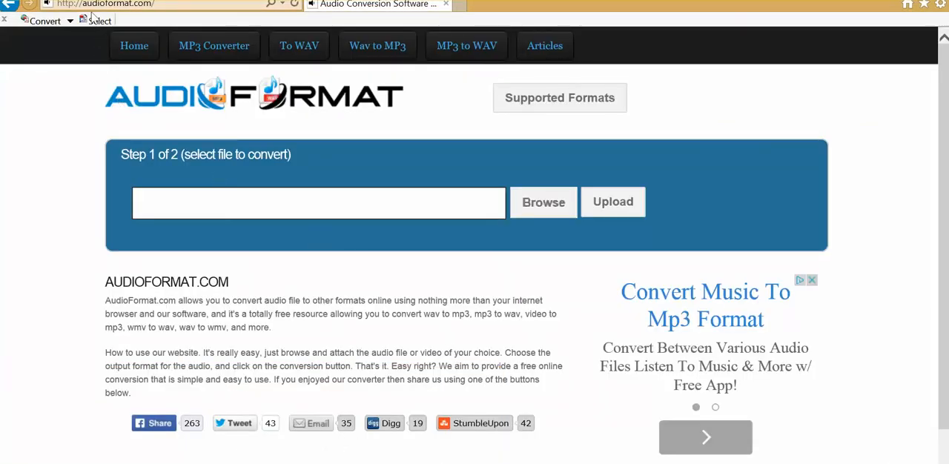
mouse_move(74, 130)
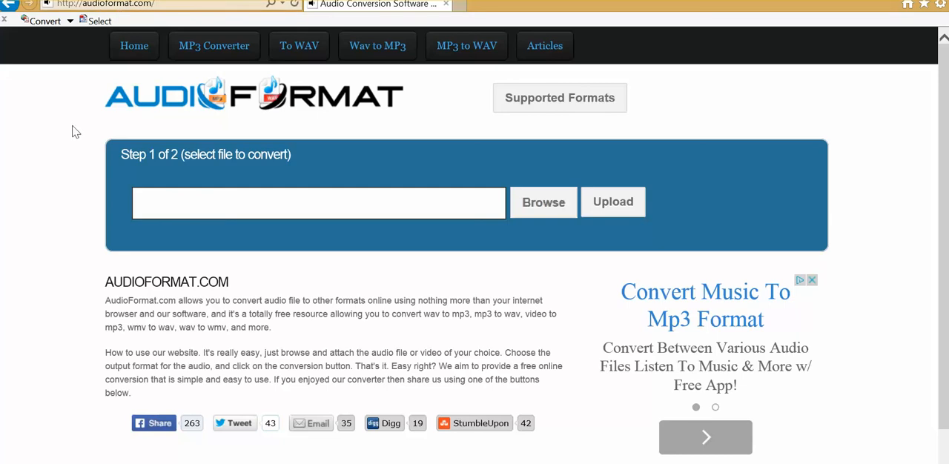
mouse_move(203, 206)
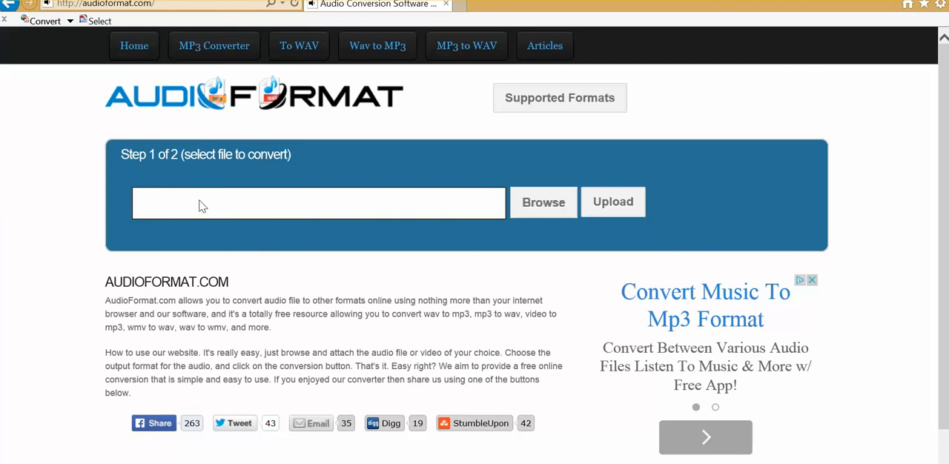
mouse_move(560, 280)
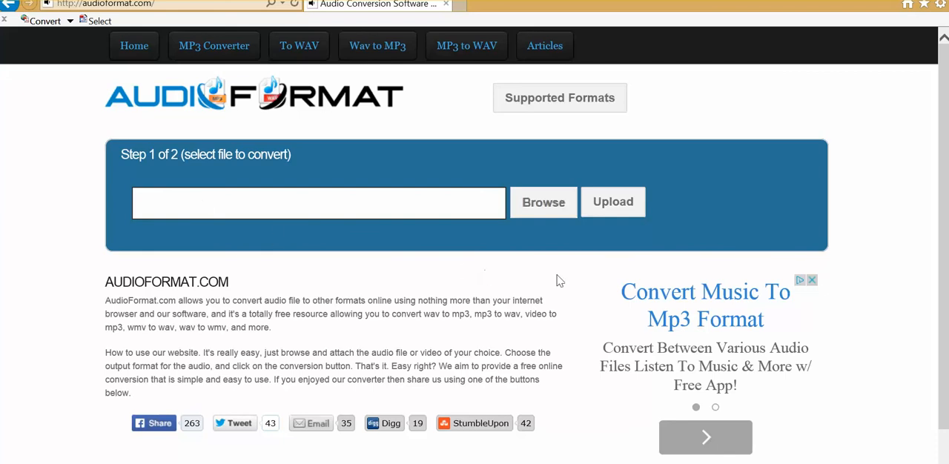
mouse_move(542, 206)
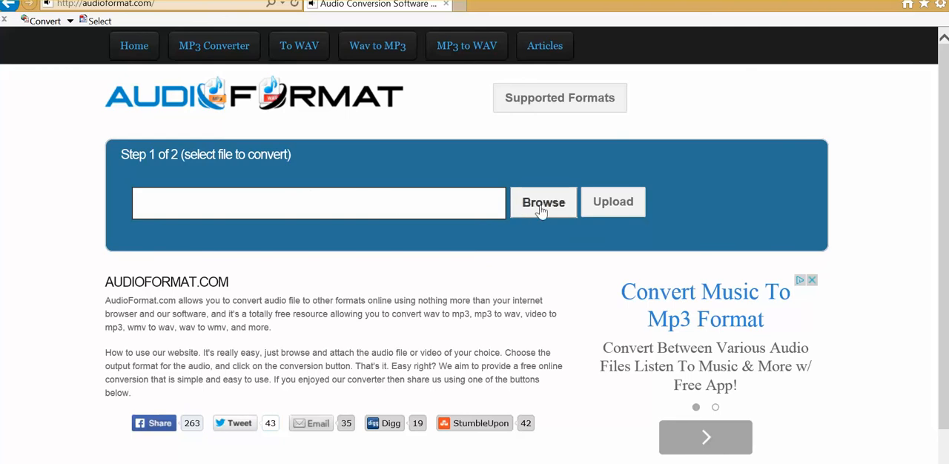
- Select test podcast Kaatz.wav from Downloads and upload it to AudioFormat.com for conversion
click(543, 201)
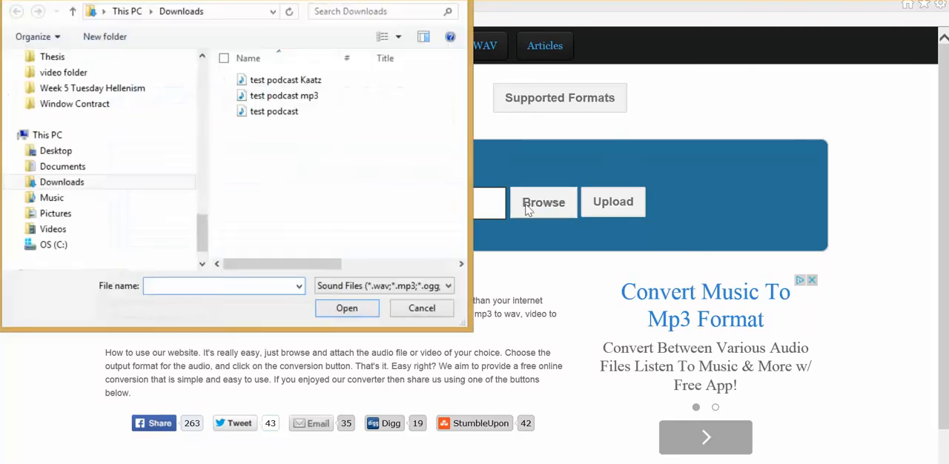
click(285, 80)
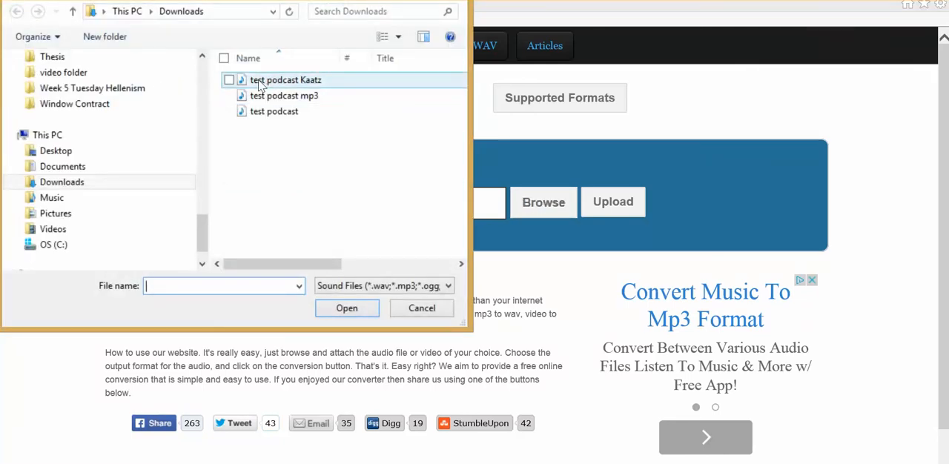
click(284, 80)
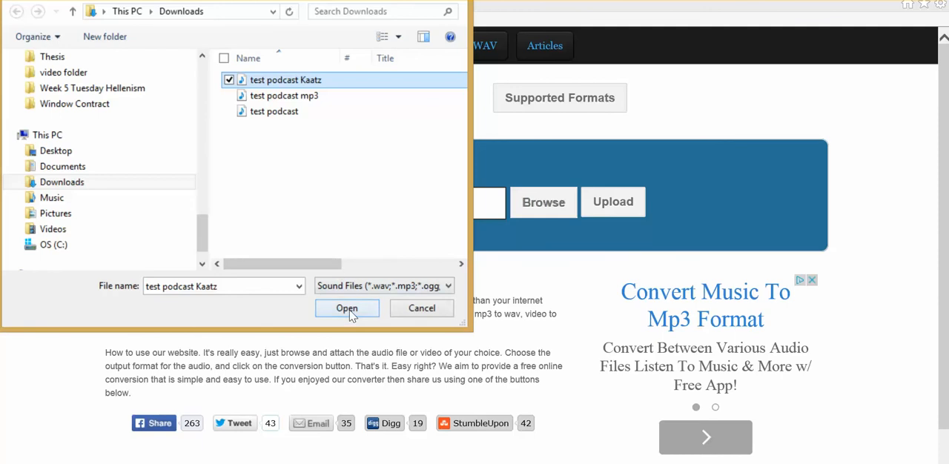
click(347, 309)
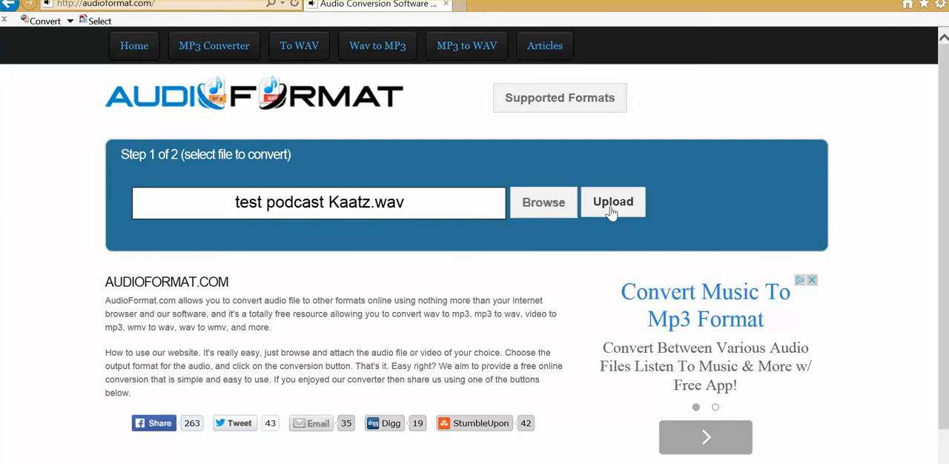
mouse_move(543, 202)
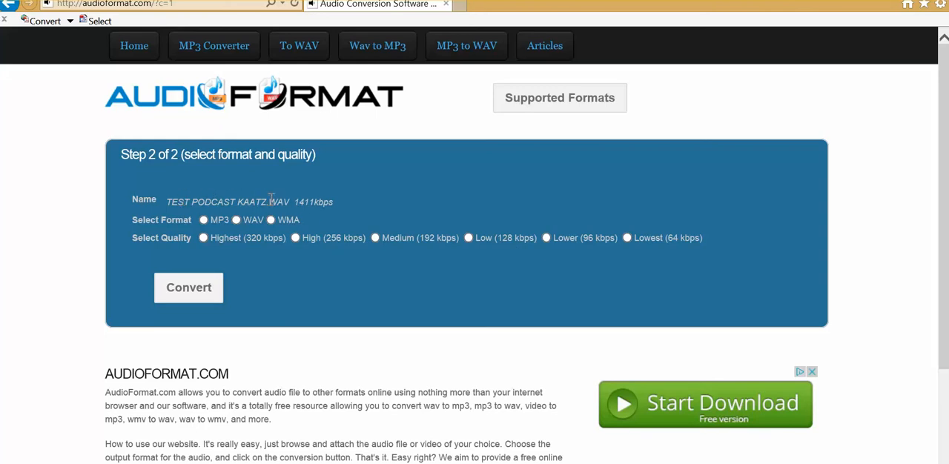
mouse_move(281, 201)
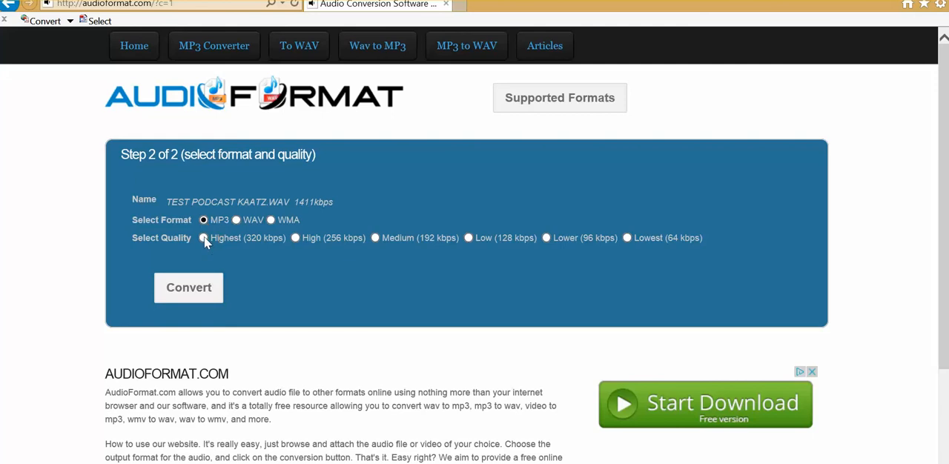
- Convert the uploaded WAV to MP3 at Highest (320 kbps) quality
click(205, 237)
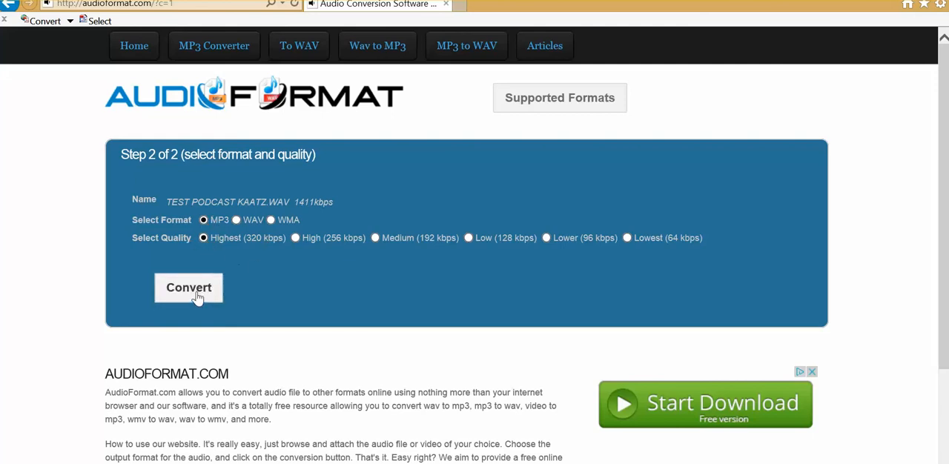
click(188, 287)
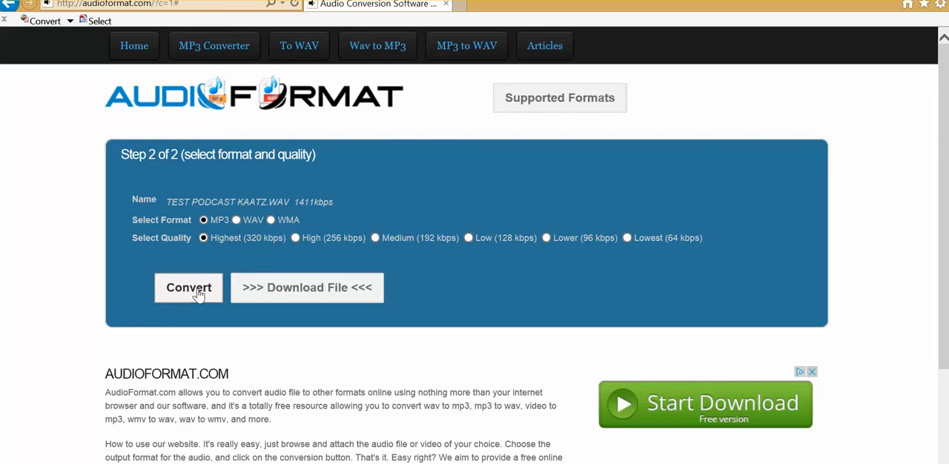
mouse_move(332, 288)
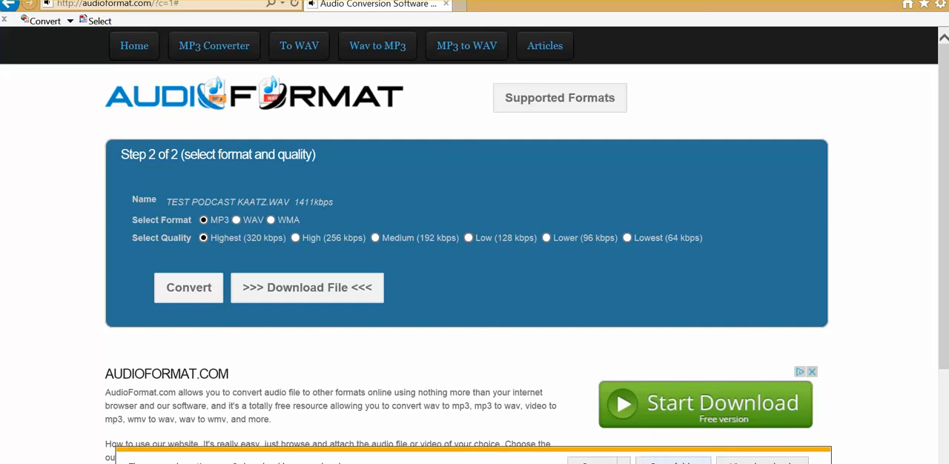
mouse_move(335, 311)
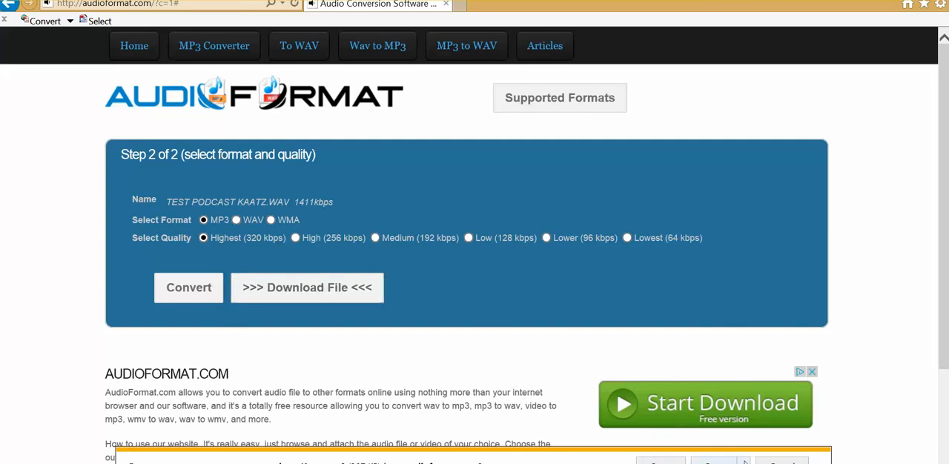
- Save the converted MP3 to Downloads as 'test podcast Kaatz Final'
click(307, 288)
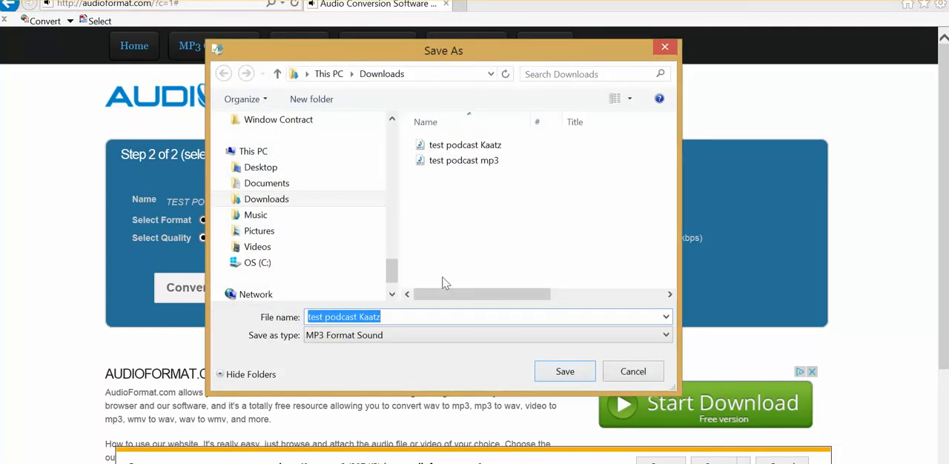
click(395, 318)
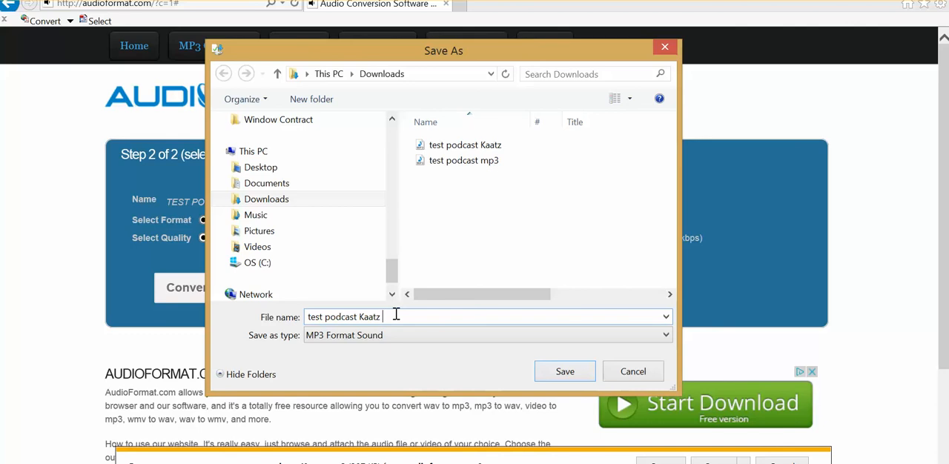
text(Final)
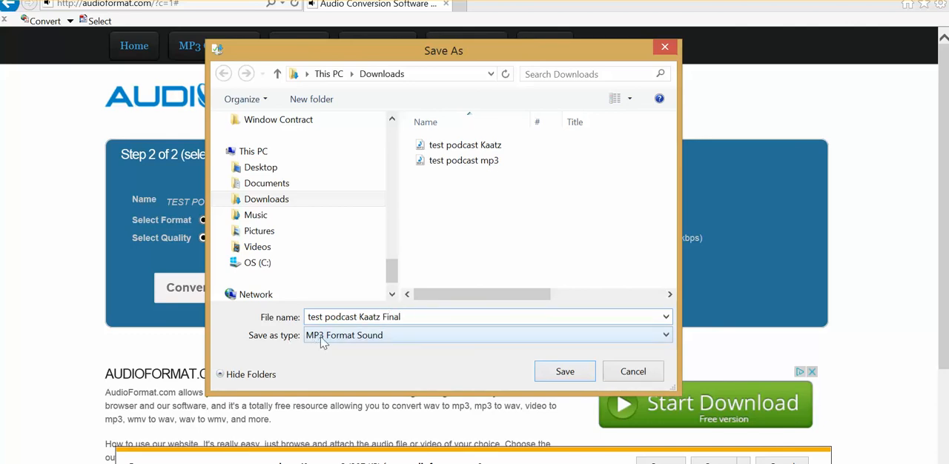
click(563, 370)
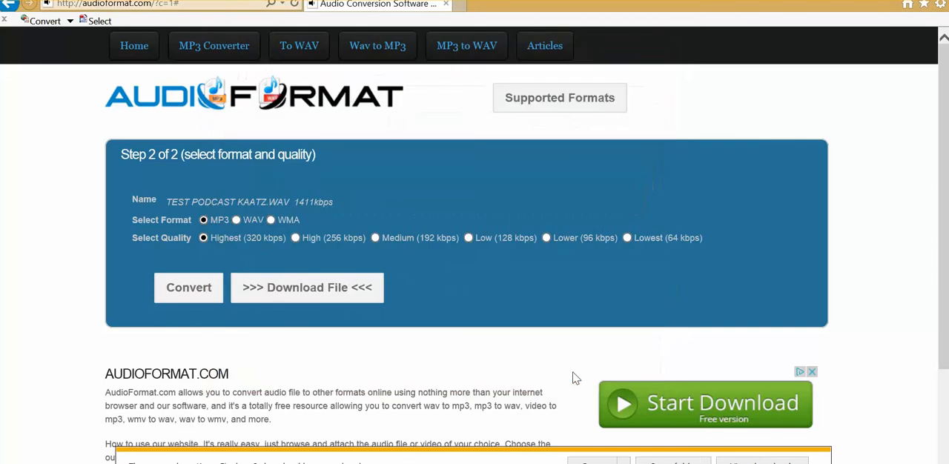
mouse_move(399, 372)
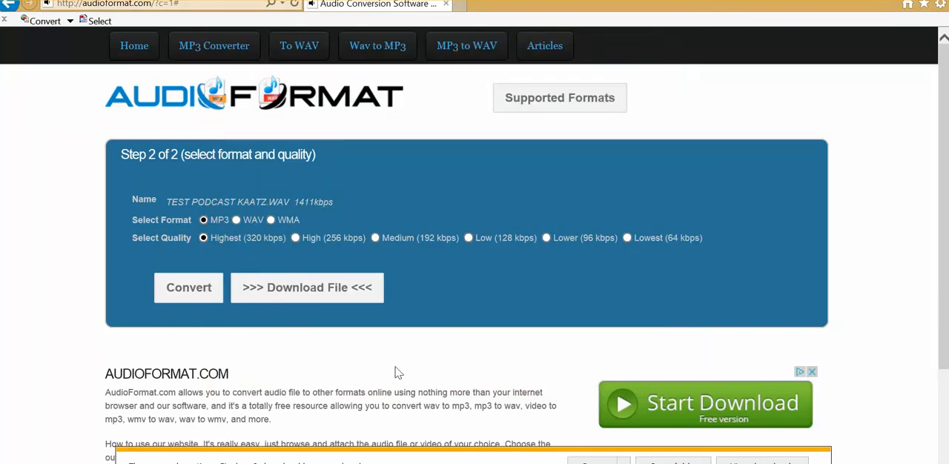
mouse_move(81, 459)
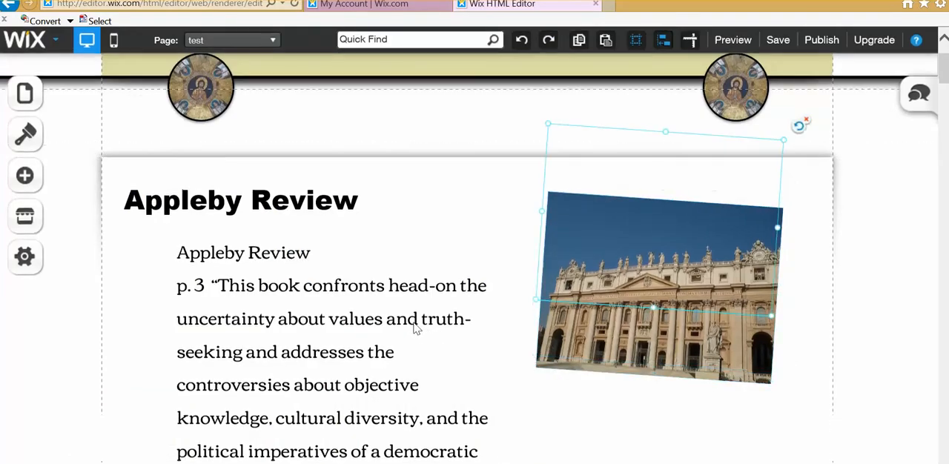
- Show the Add panel's Media element choices for the Appleby Review page
scroll(up, 3)
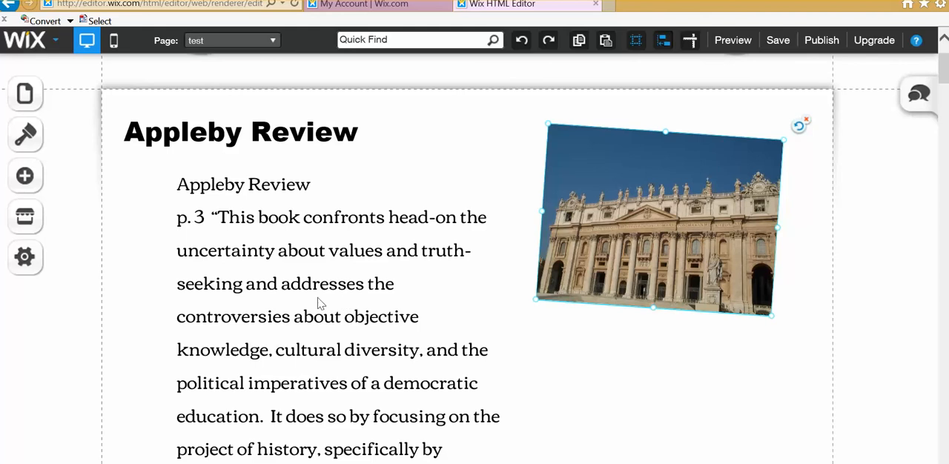
mouse_move(109, 184)
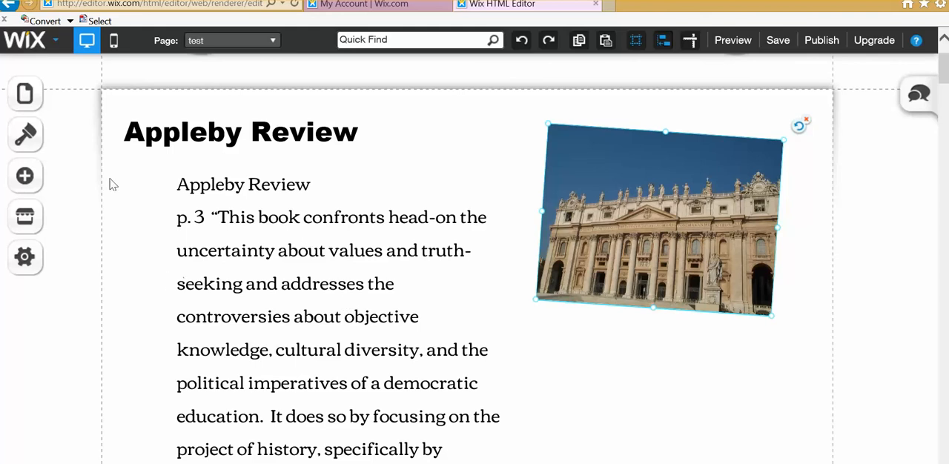
mouse_move(26, 175)
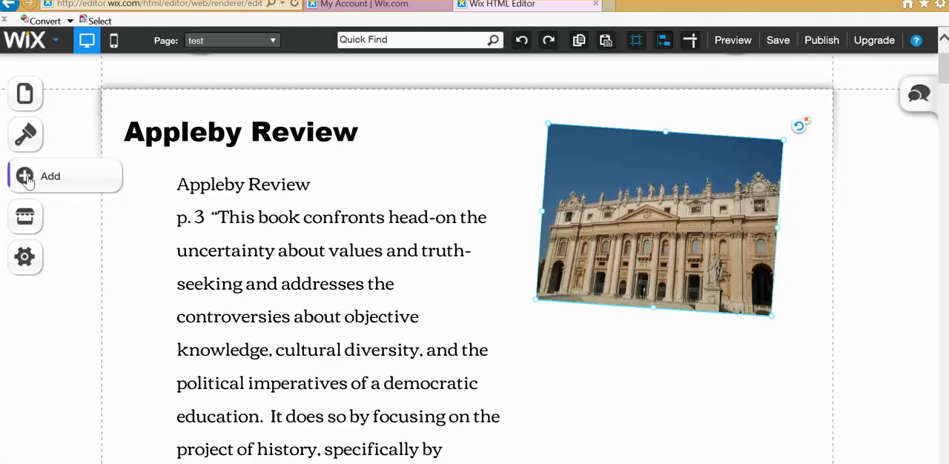
click(26, 174)
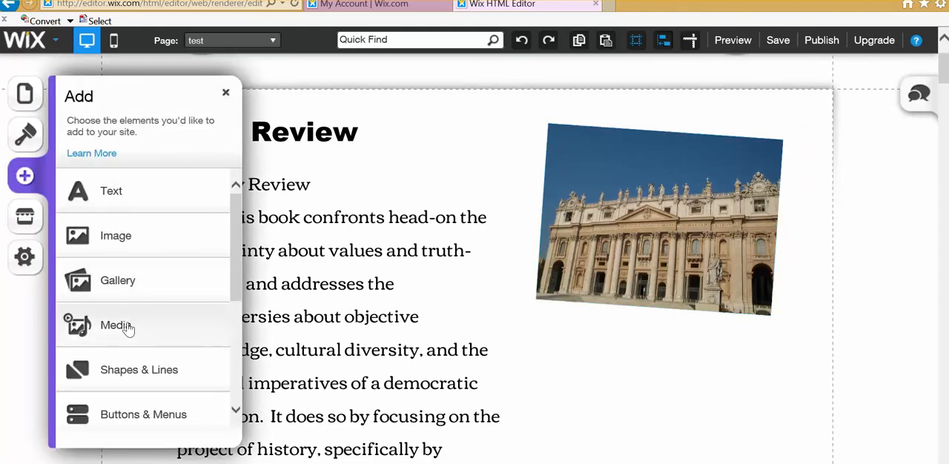
click(115, 325)
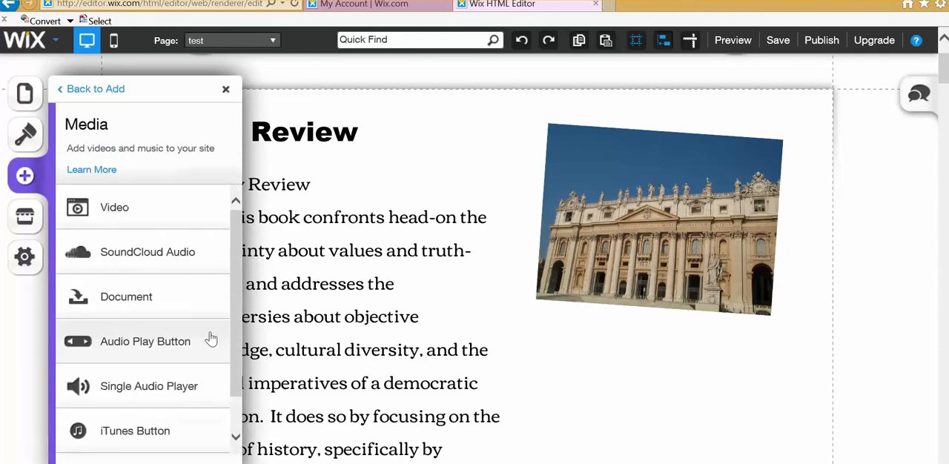
mouse_move(198, 223)
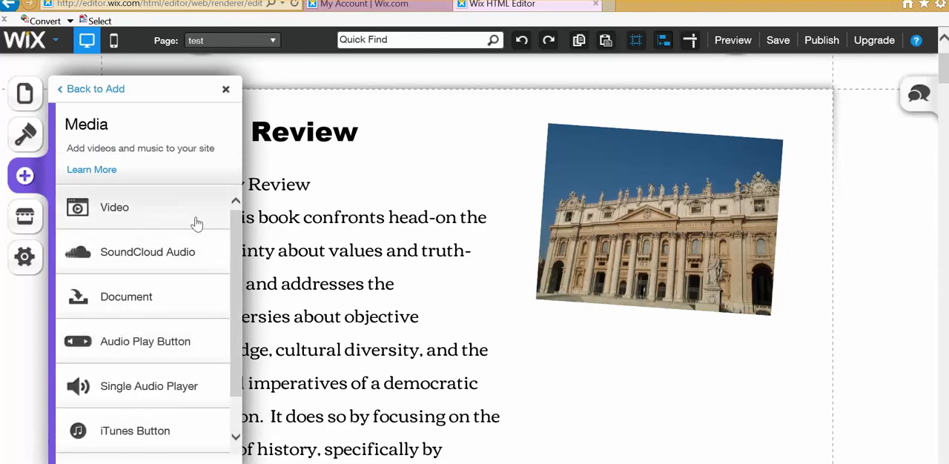
scroll(down, 3)
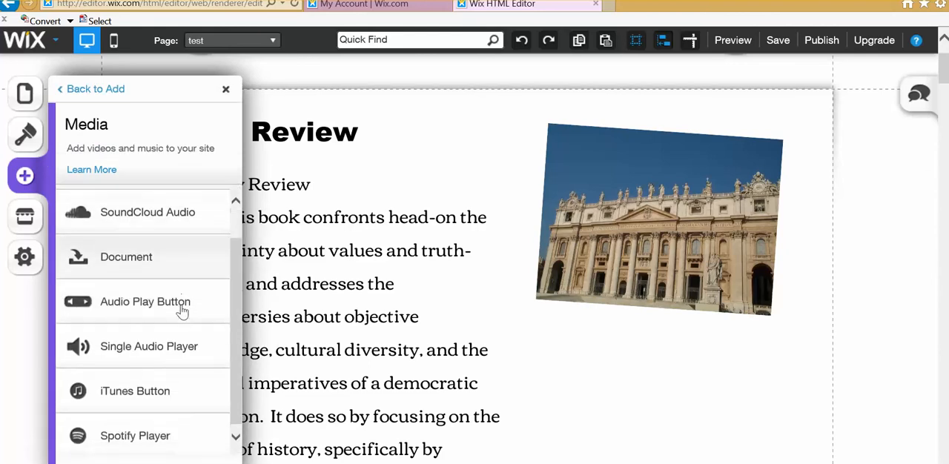
mouse_move(151, 359)
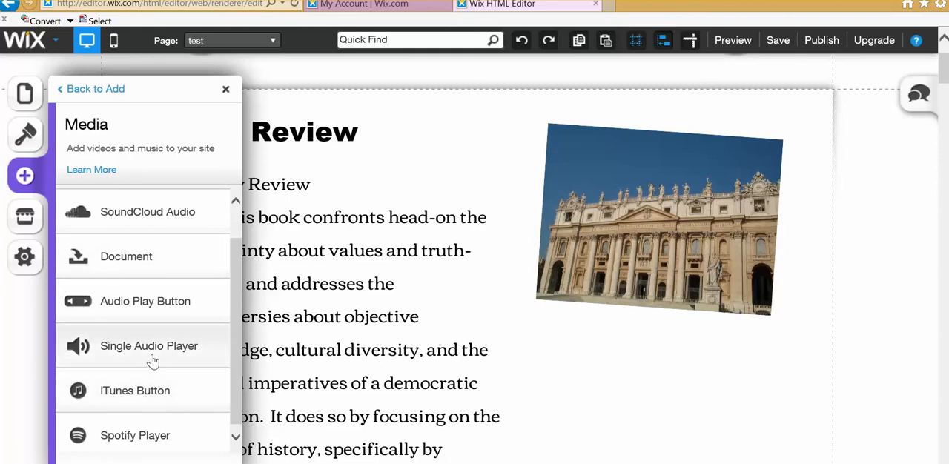
mouse_move(155, 355)
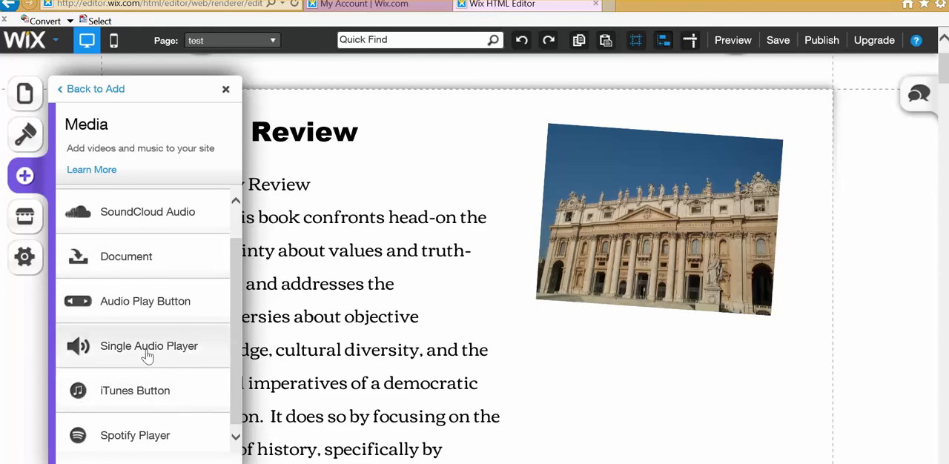
- Choose a Single Audio Player, briefly selecting Podcast #1.mp3 in Add Tracks then clearing it
click(148, 347)
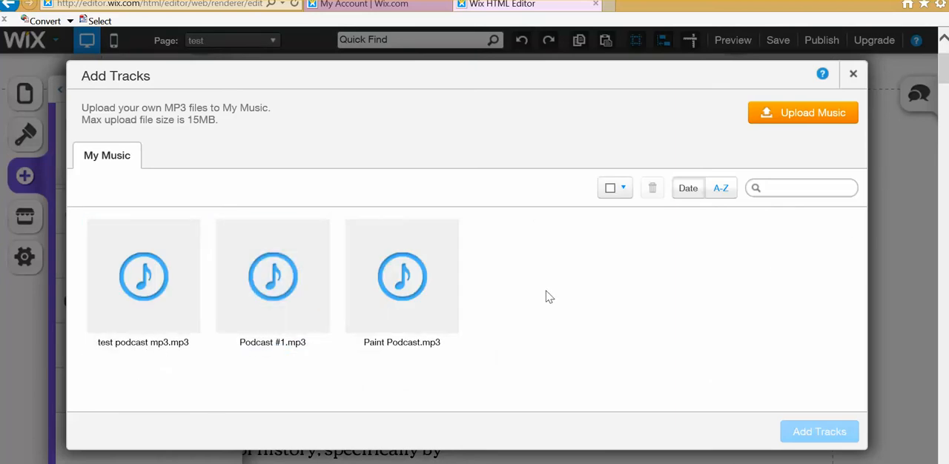
click(273, 275)
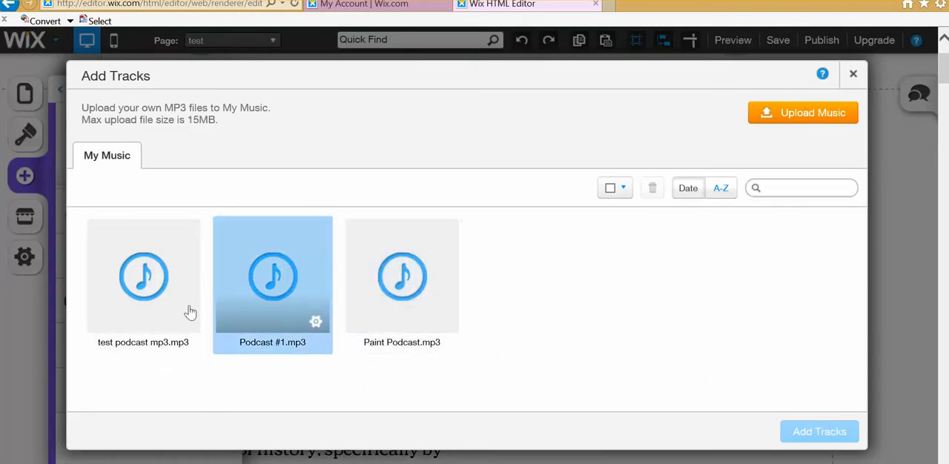
click(626, 291)
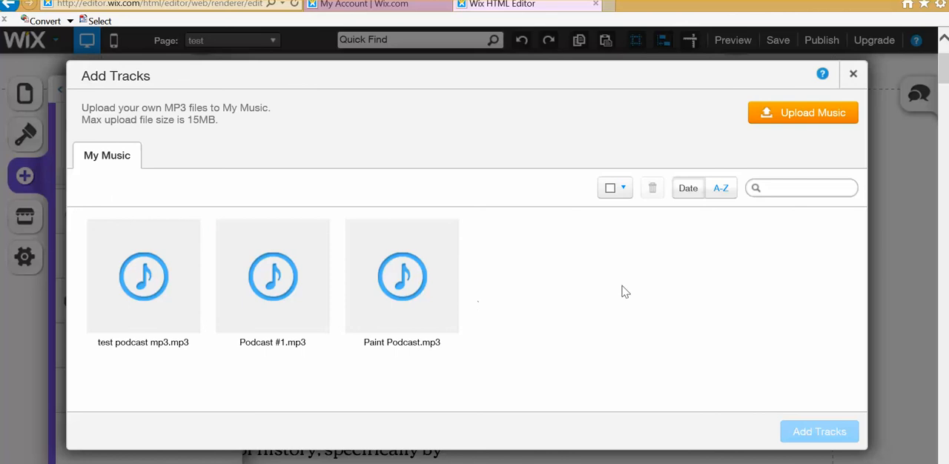
mouse_move(547, 178)
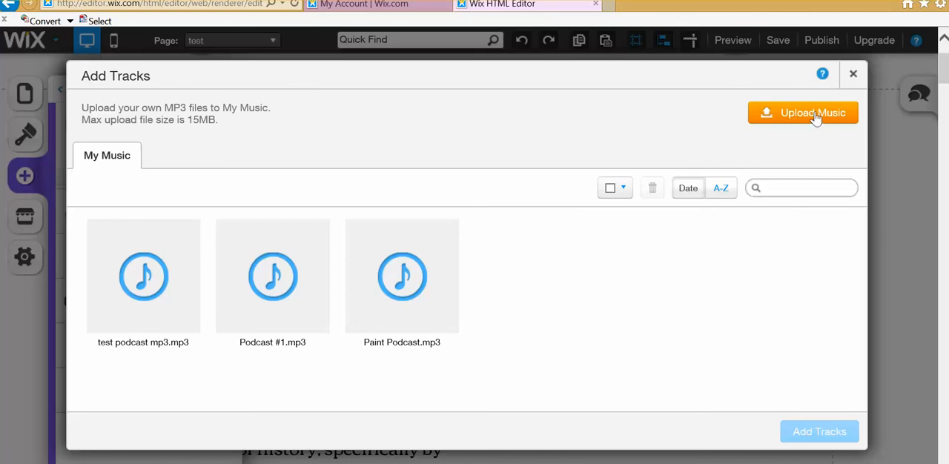
- Upload 'test podcast Kaatz Final' from Downloads into the My Music library
click(803, 112)
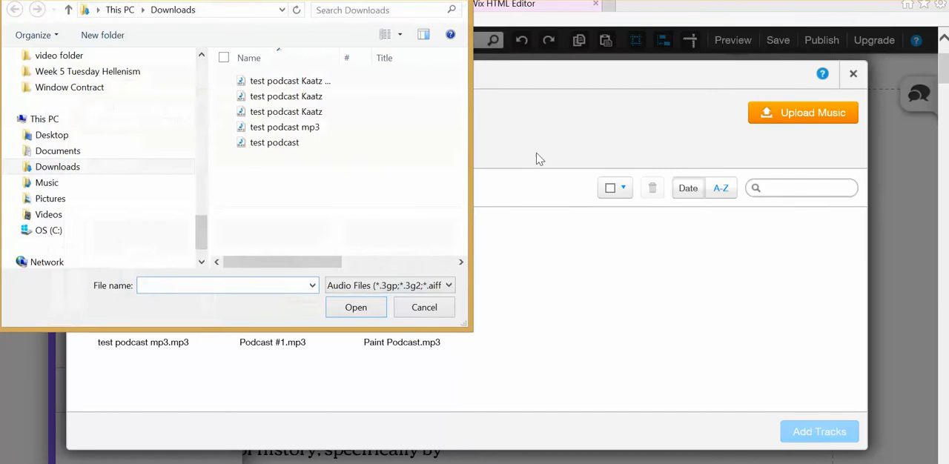
click(291, 80)
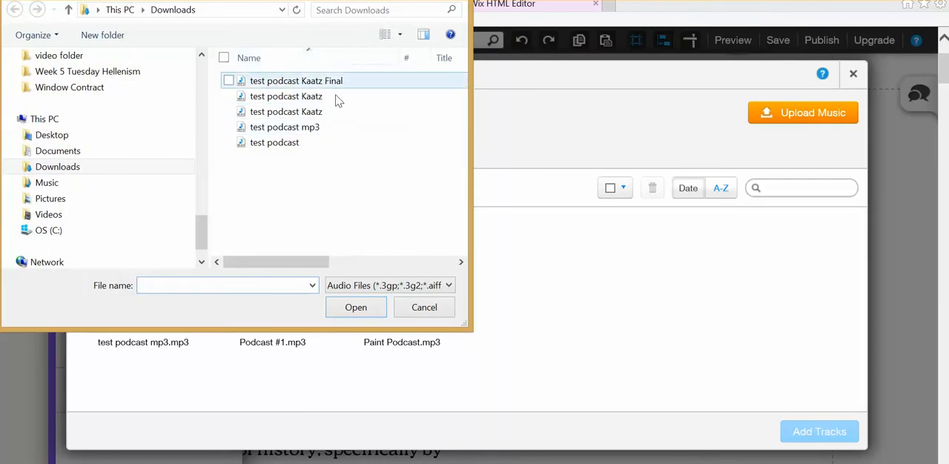
mouse_move(297, 82)
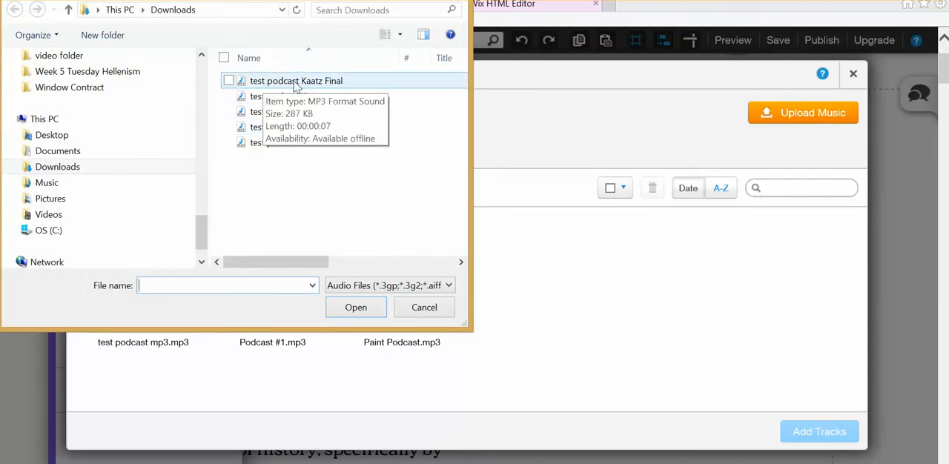
mouse_move(310, 82)
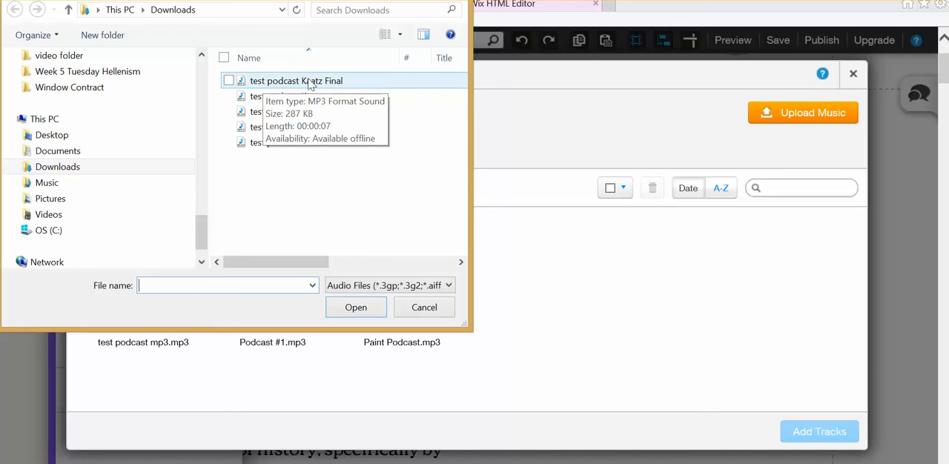
click(296, 80)
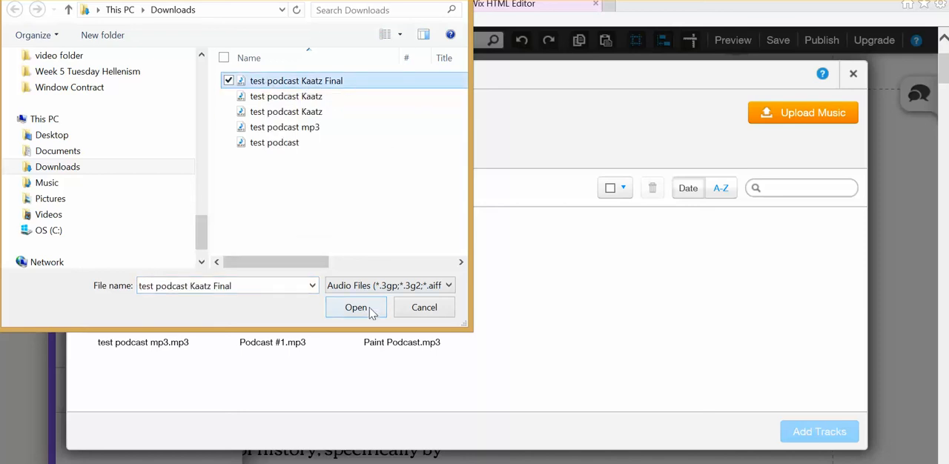
click(355, 309)
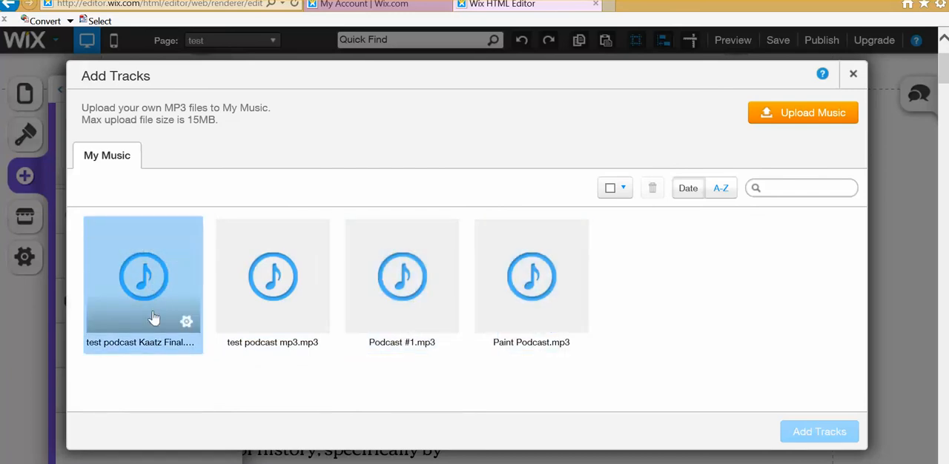
- Add the uploaded Kaatz Final track to the Appleby Review page as an audio player
click(272, 276)
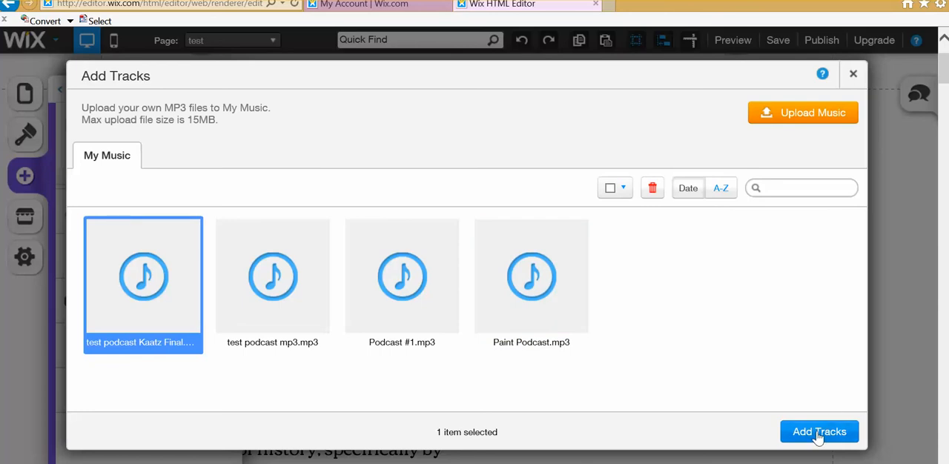
click(818, 431)
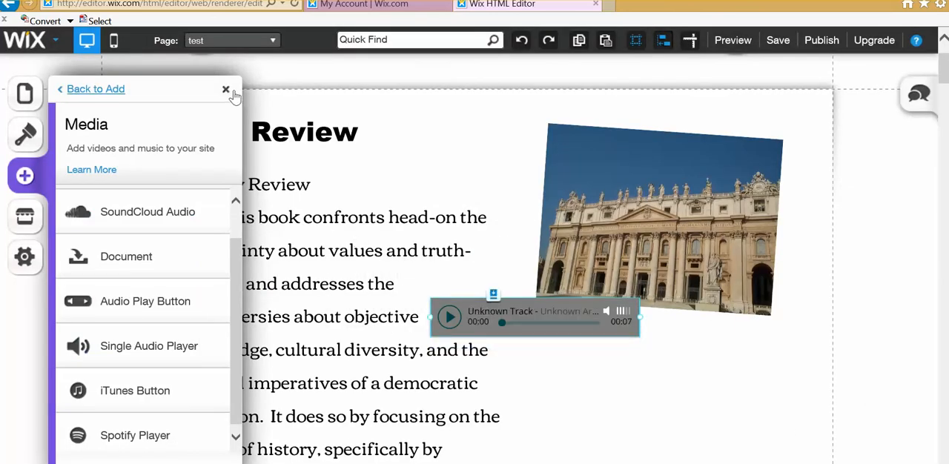
- Move the audio player below the Vatican photo, beside the review text, and fine-tune its spot
click(226, 91)
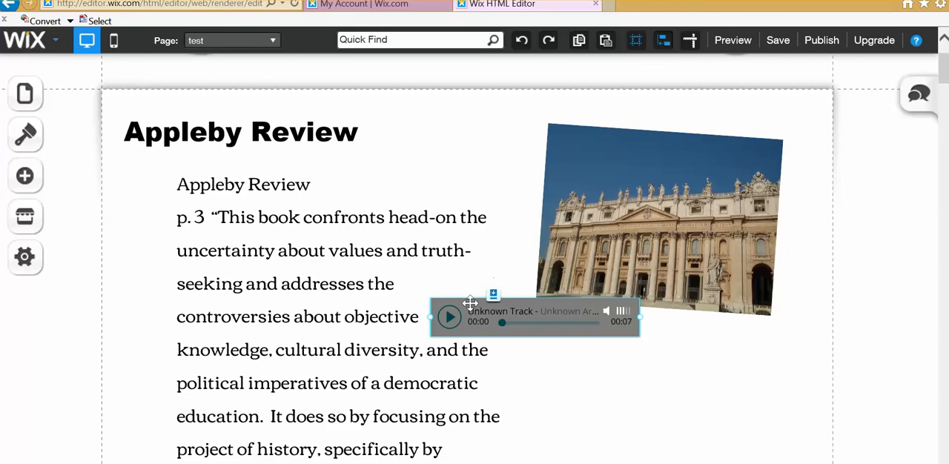
drag(469, 302, 612, 360)
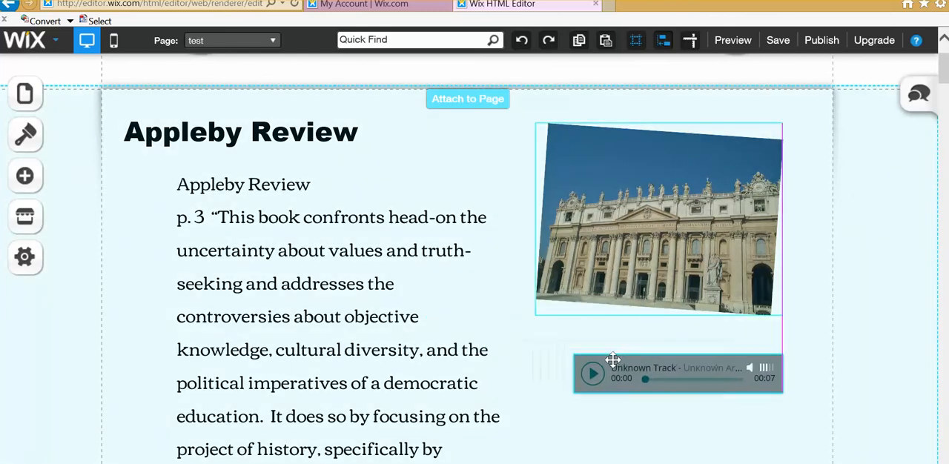
scroll(down, 3)
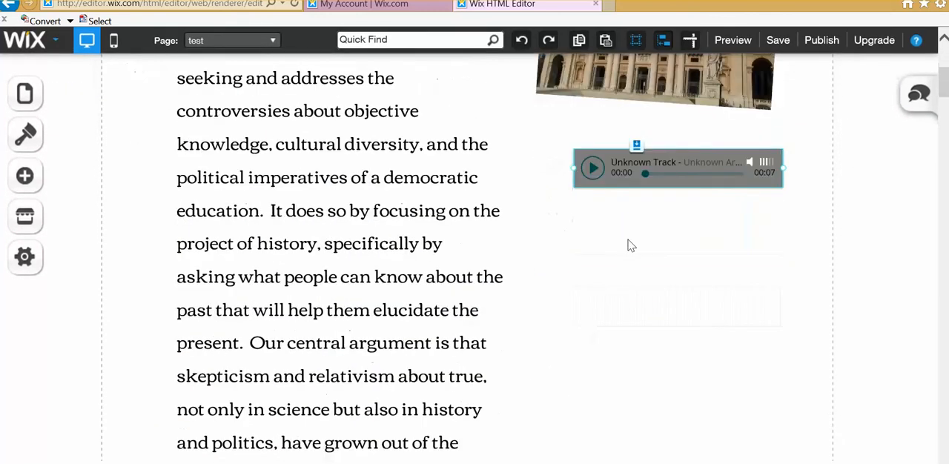
click(674, 166)
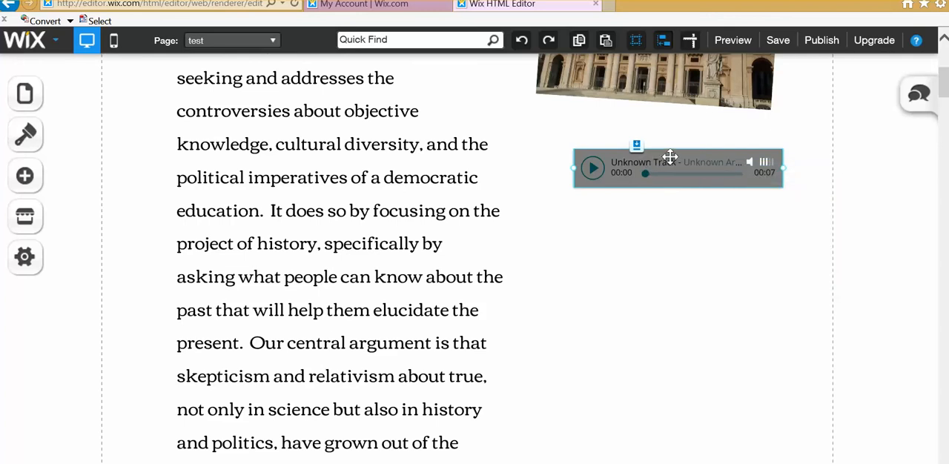
drag(667, 157, 679, 175)
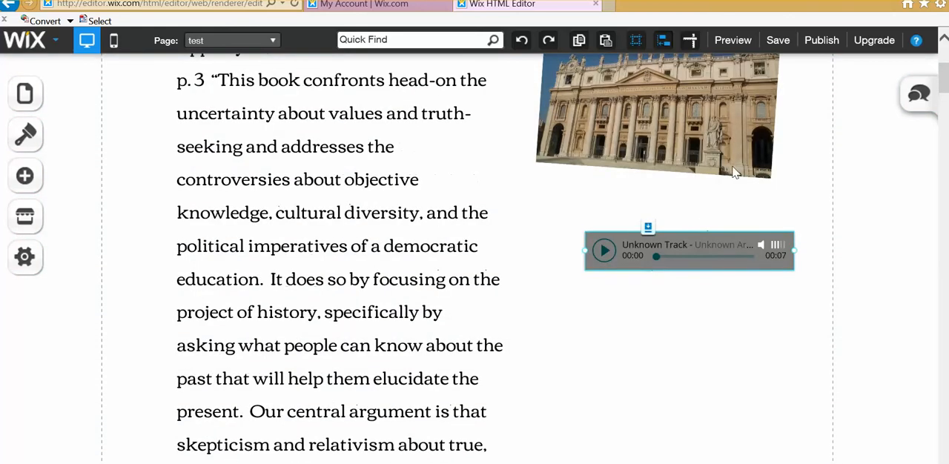
- Save the Appleby Review page and dismiss the 'Your work was saved' notice
click(777, 40)
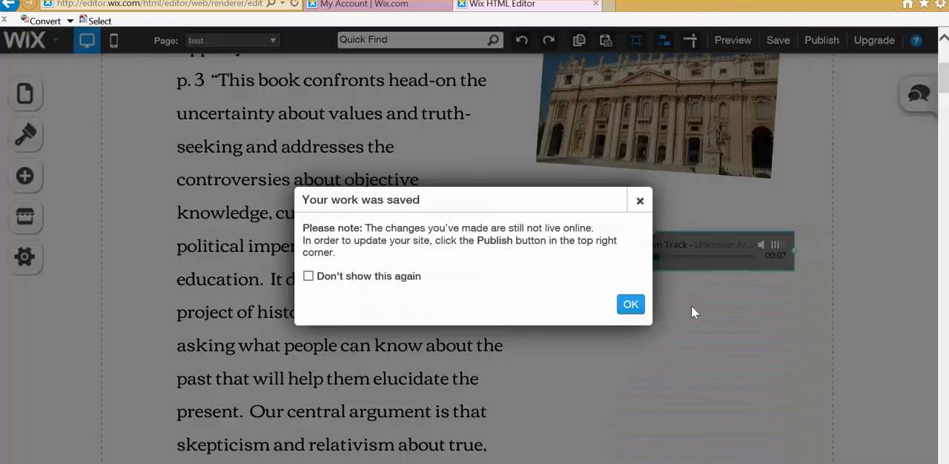
click(629, 304)
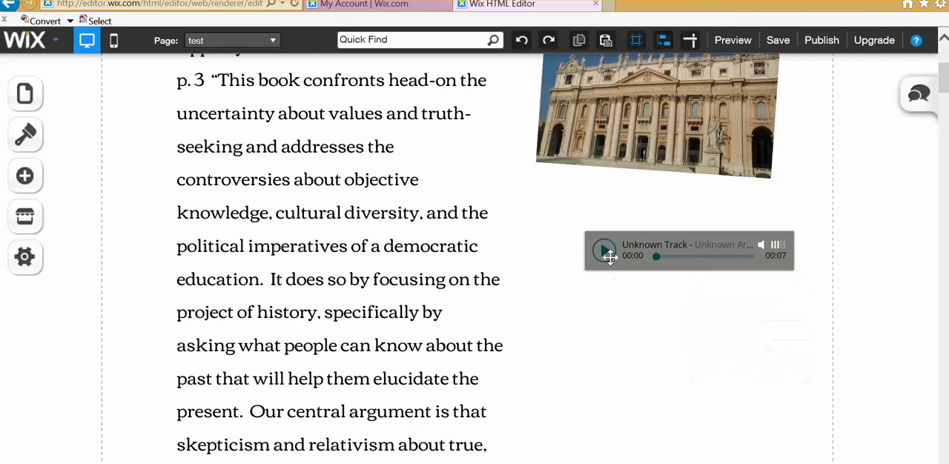
mouse_move(673, 231)
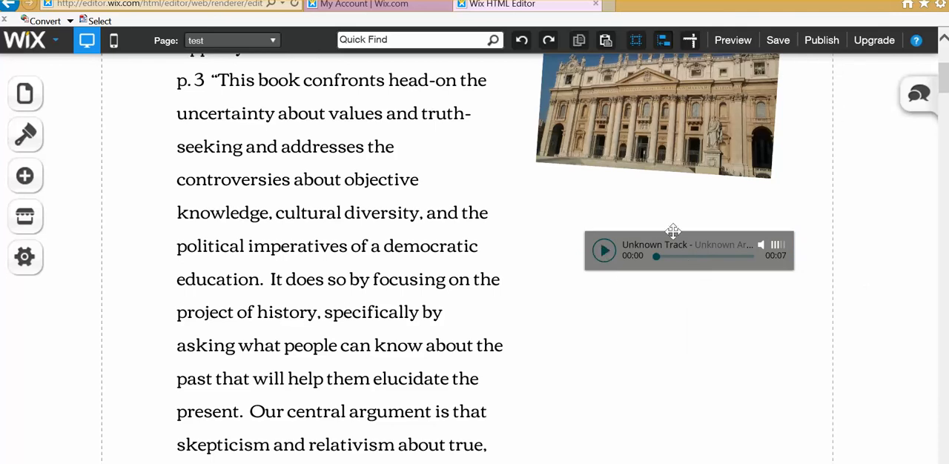
mouse_move(621, 282)
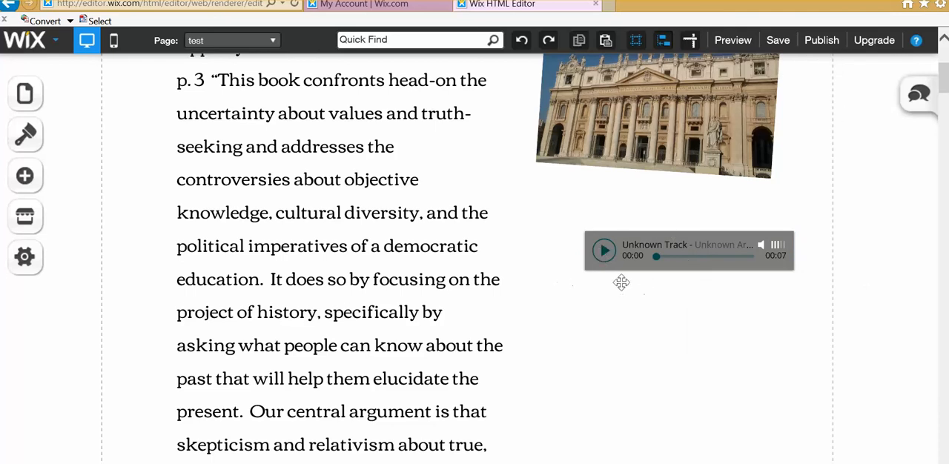
mouse_move(599, 280)
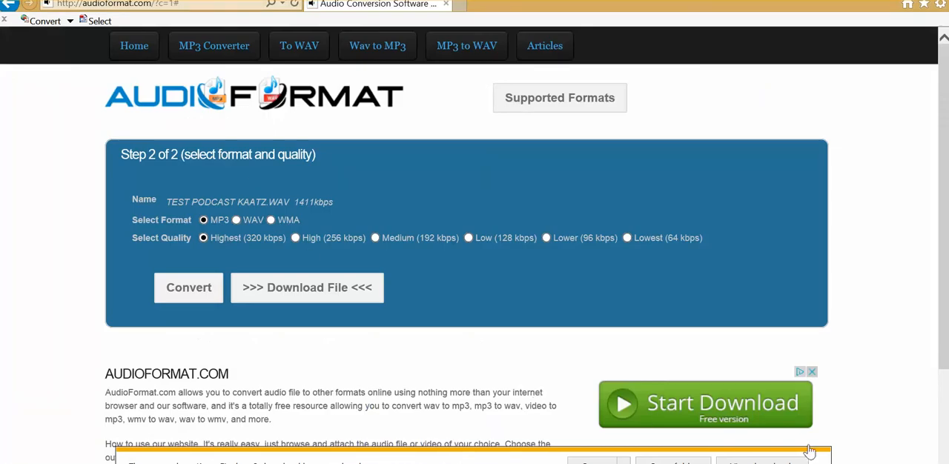
mouse_move(523, 391)
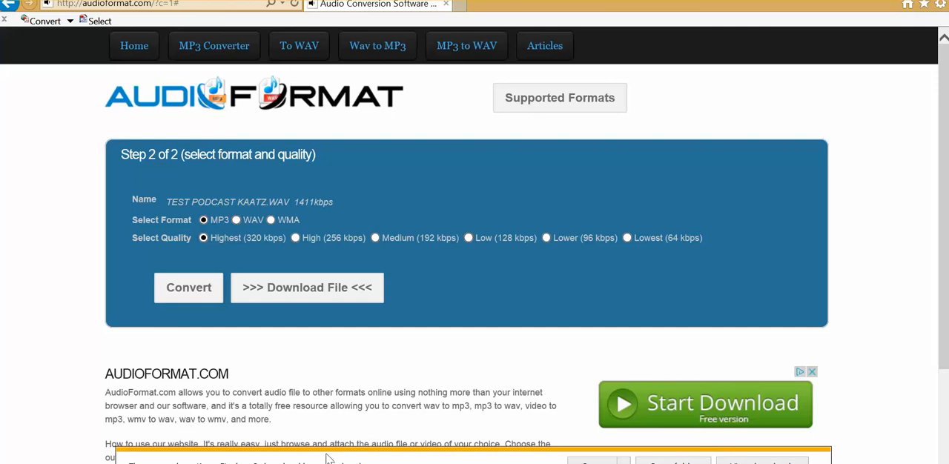
mouse_move(332, 389)
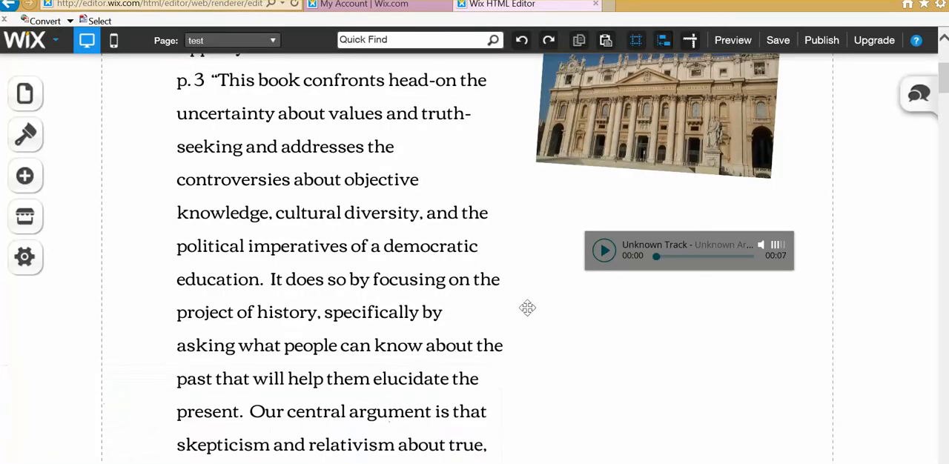
mouse_move(24, 175)
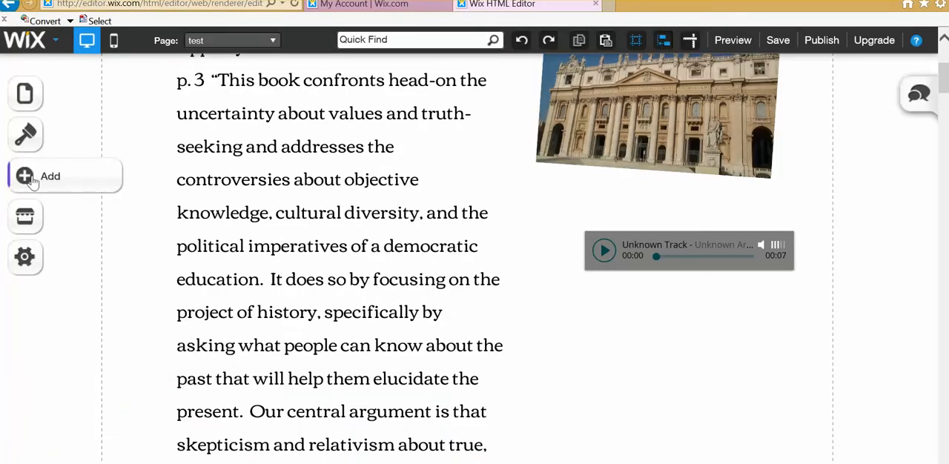
click(26, 174)
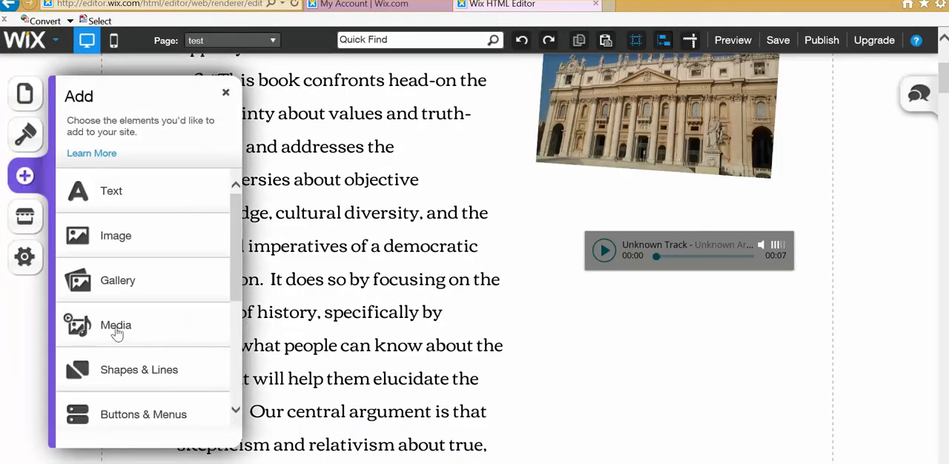
mouse_move(374, 190)
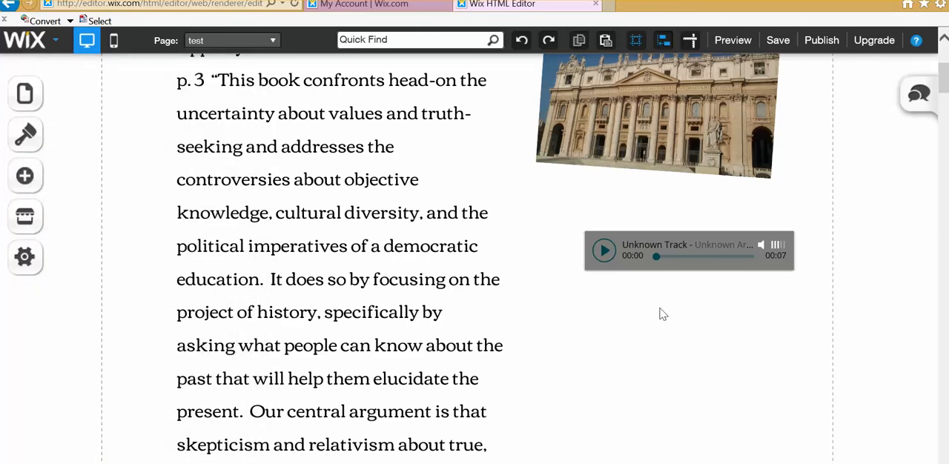
mouse_move(658, 332)
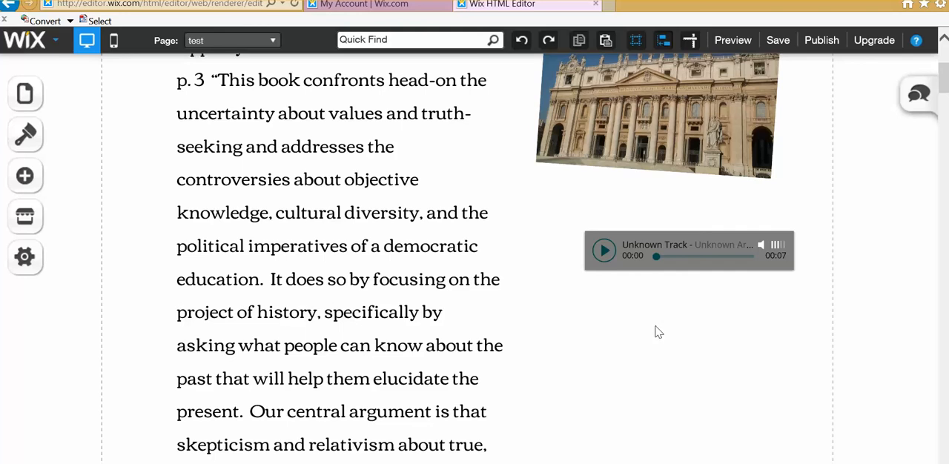